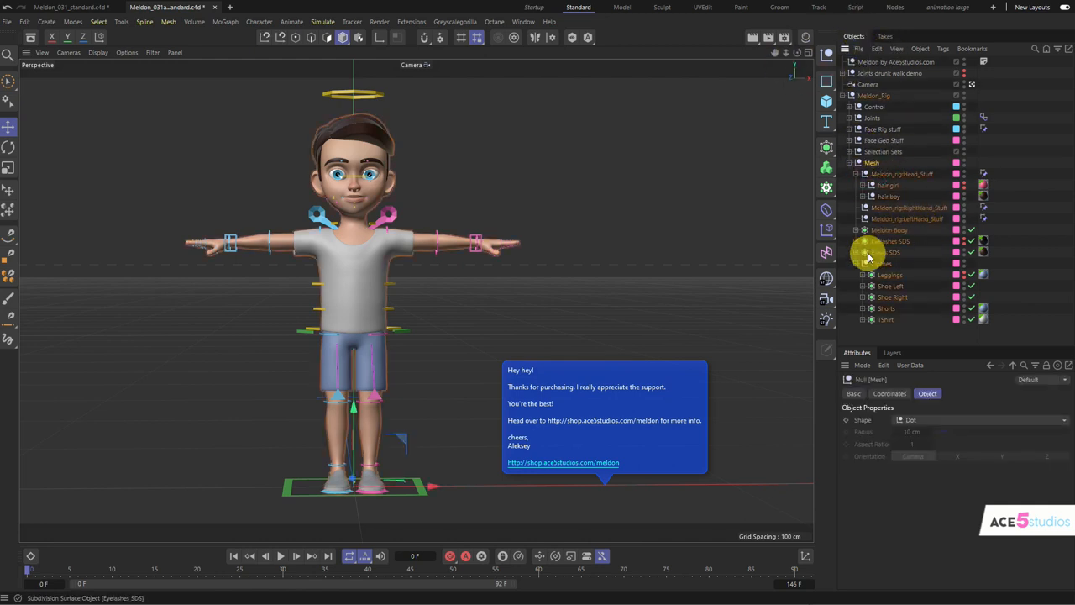
- Switch Clothes to Leggings, try the girl hairstyle, then return Hair to boy
{"action": "left_click", "coordinate": [870, 262]}
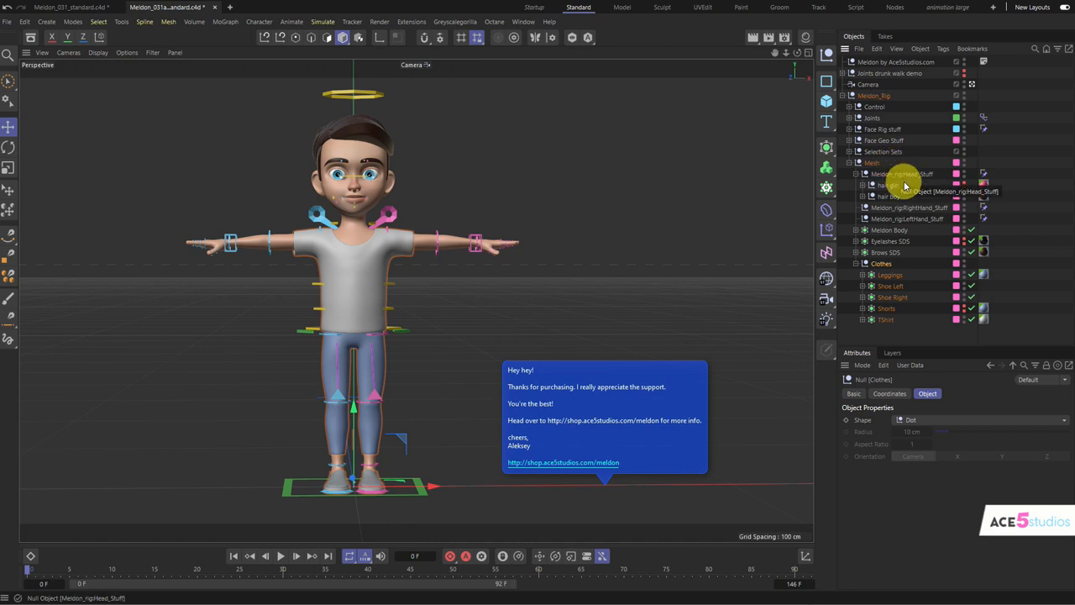
{"action": "left_click", "coordinate": [961, 185]}
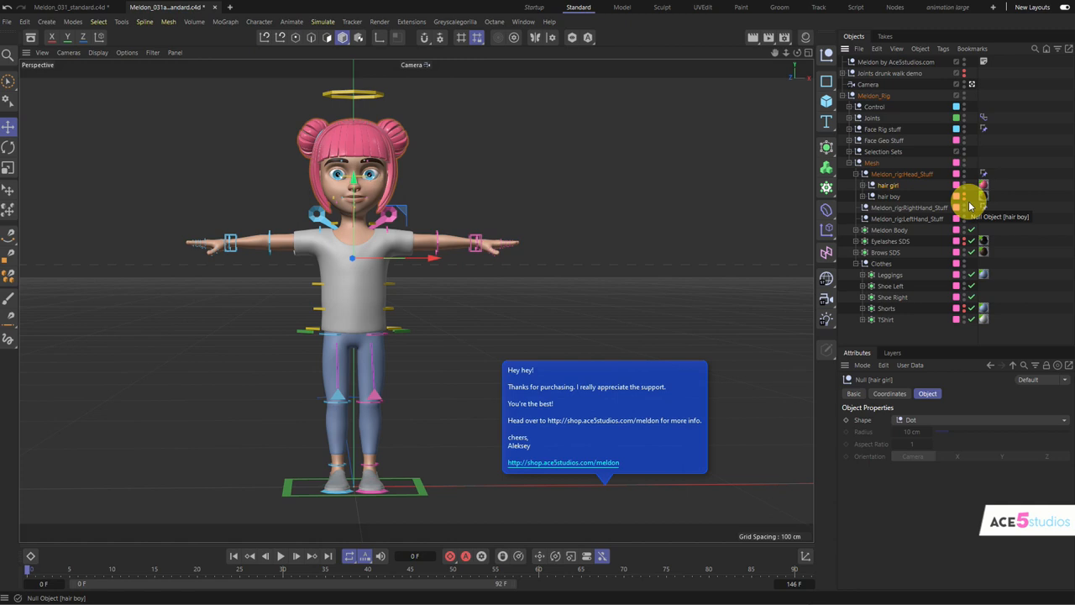
{"action": "mouse_move", "coordinate": [954, 219]}
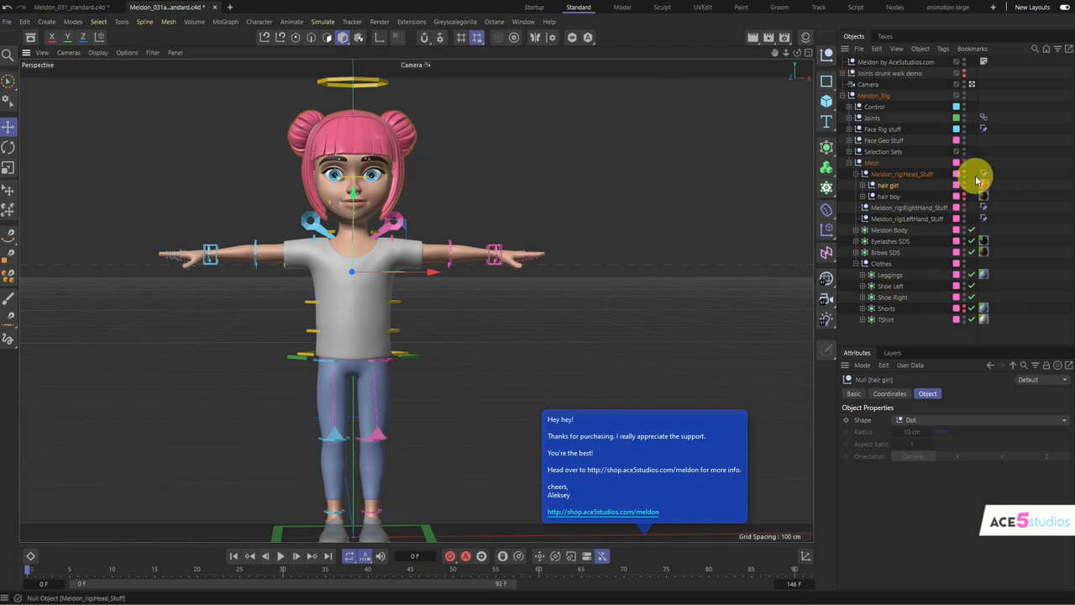
{"action": "mouse_move", "coordinate": [978, 178]}
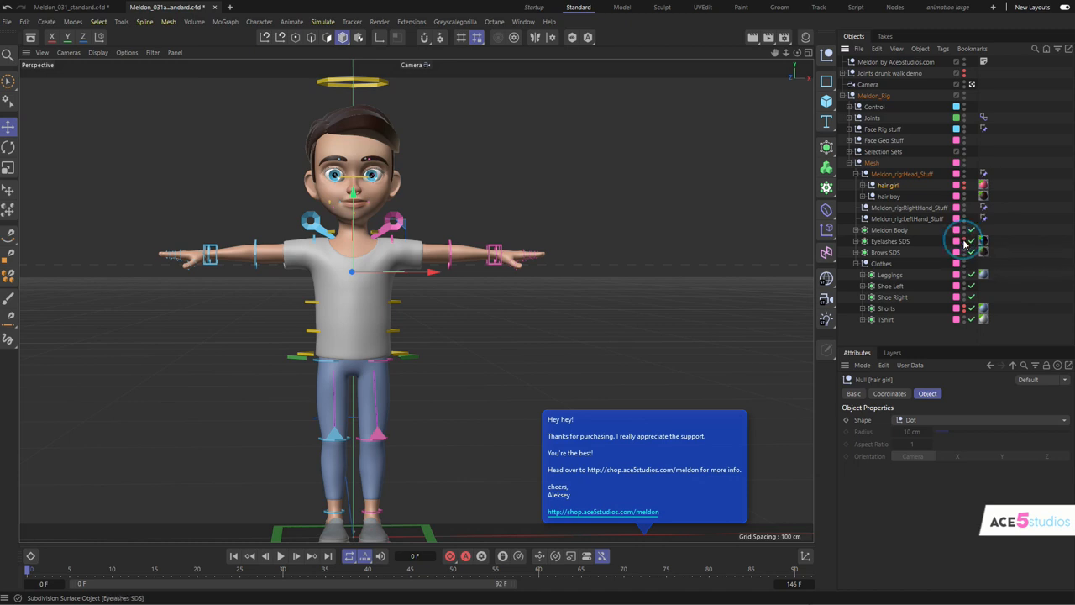
{"action": "left_click", "coordinate": [349, 138]}
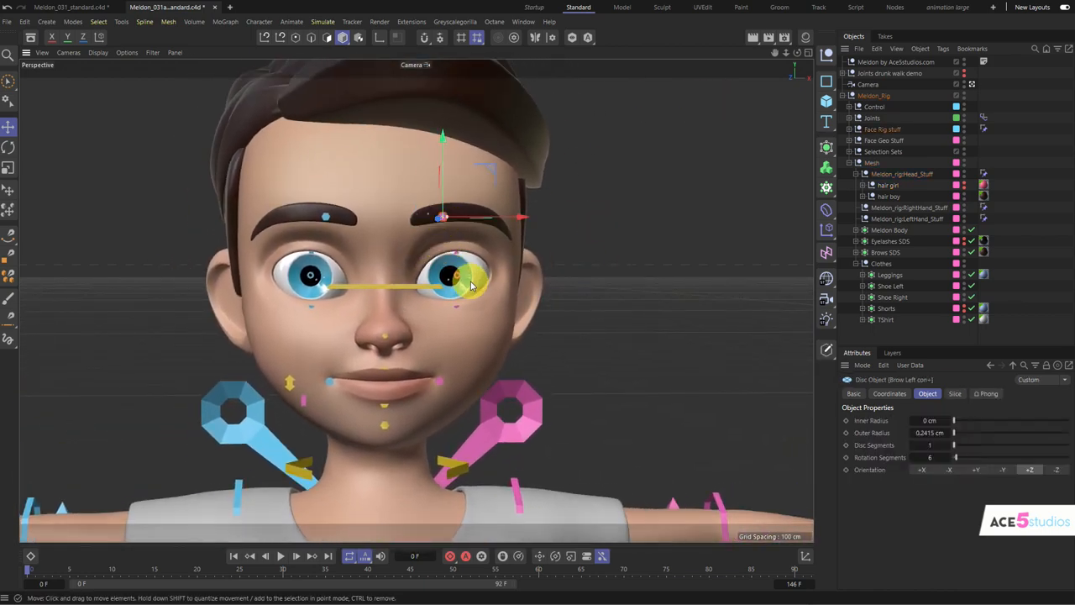
- Move the Eyes Aim target around the face so the boy's gaze crosses and shifts
{"action": "left_click_drag", "start_coordinate": [470, 283], "coordinate": [356, 289]}
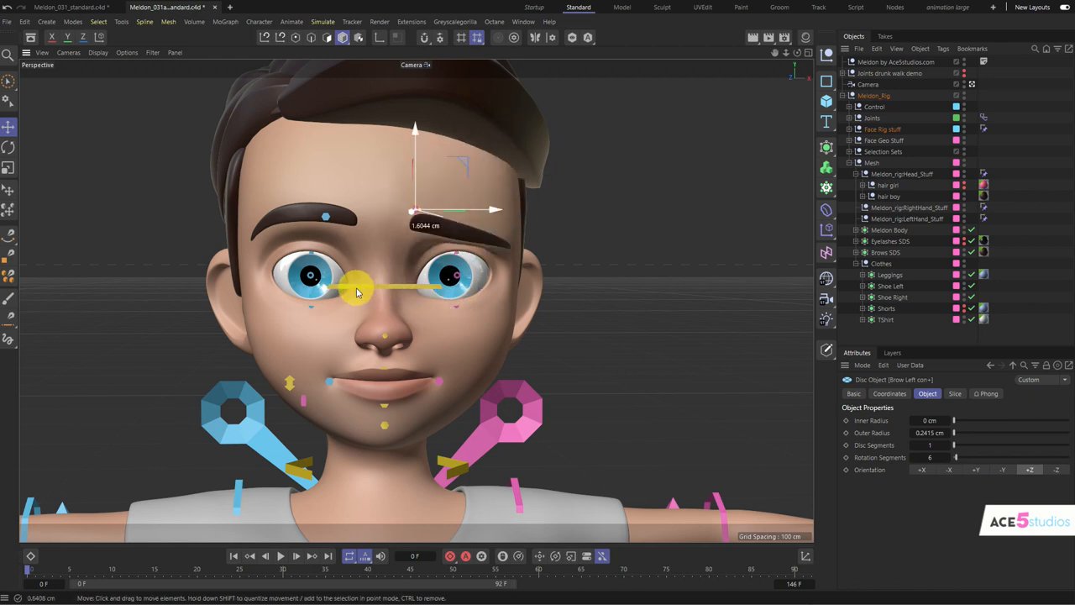
{"action": "left_click_drag", "start_coordinate": [353, 289], "coordinate": [328, 222]}
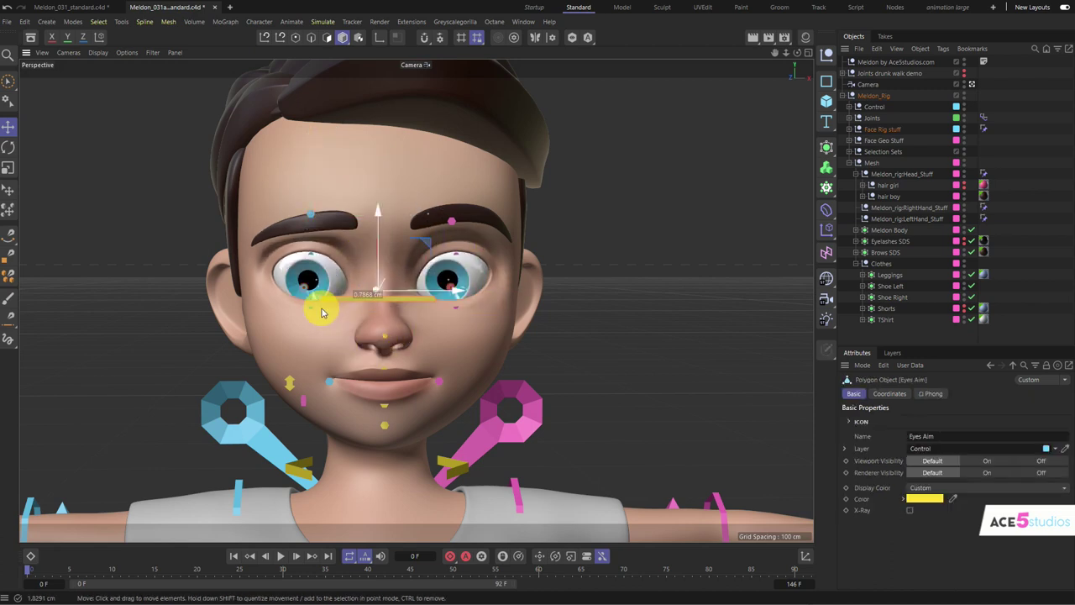
{"action": "left_click_drag", "start_coordinate": [319, 311], "coordinate": [386, 336]}
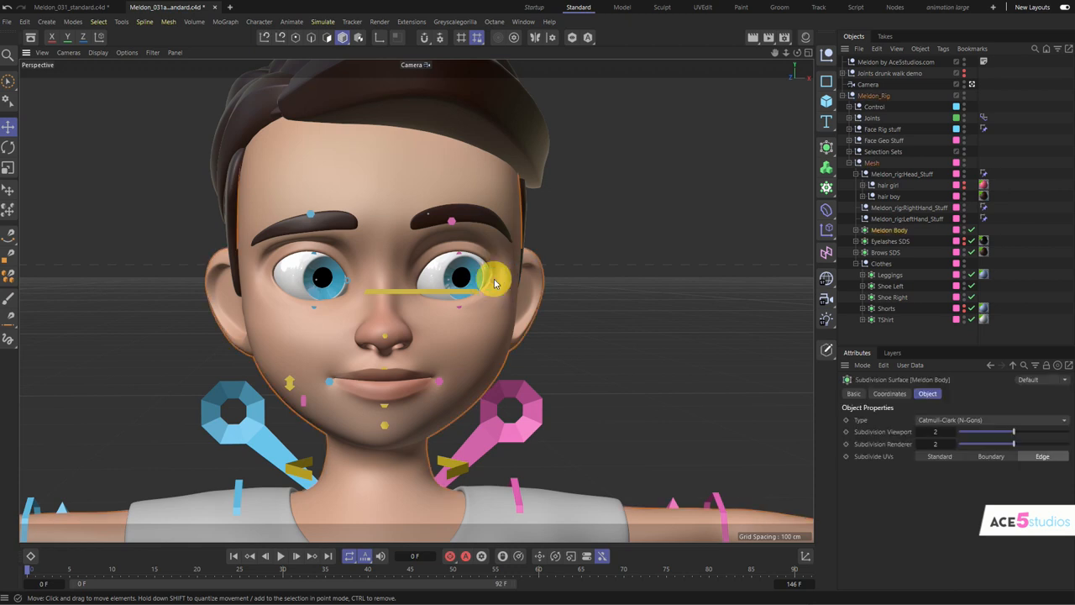
- Pick the Left Eye Aim control and bring up the scene's layer list
{"action": "left_click", "coordinate": [445, 277]}
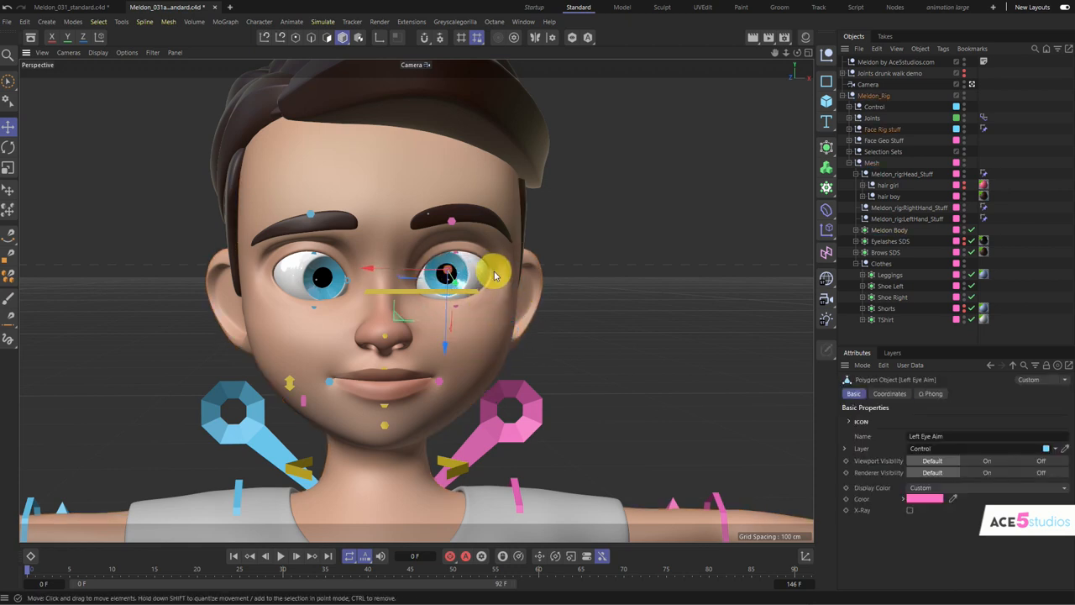
{"action": "left_click", "coordinate": [891, 228]}
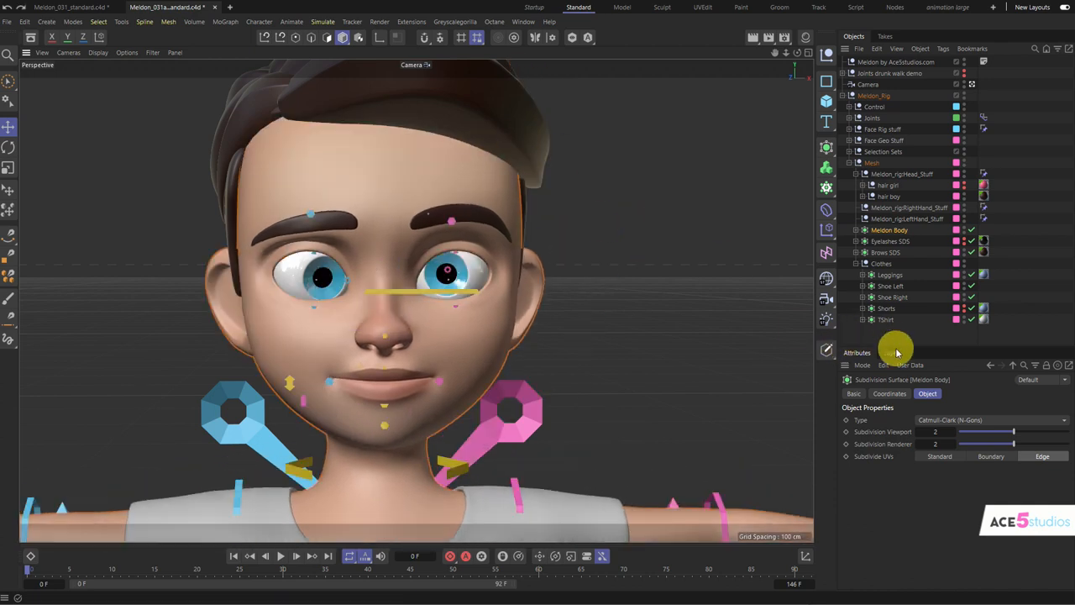
{"action": "left_click", "coordinate": [891, 353]}
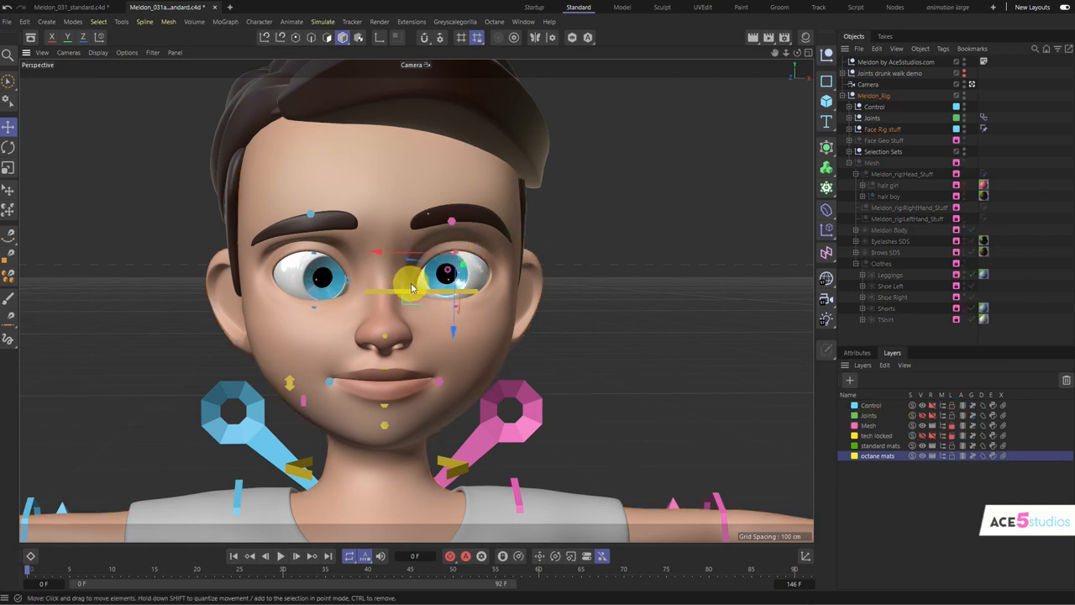
- Half-close one eyelid, then run Reset Transform from Commander to face him straight ahead
{"action": "left_click_drag", "start_coordinate": [412, 289], "coordinate": [430, 293]}
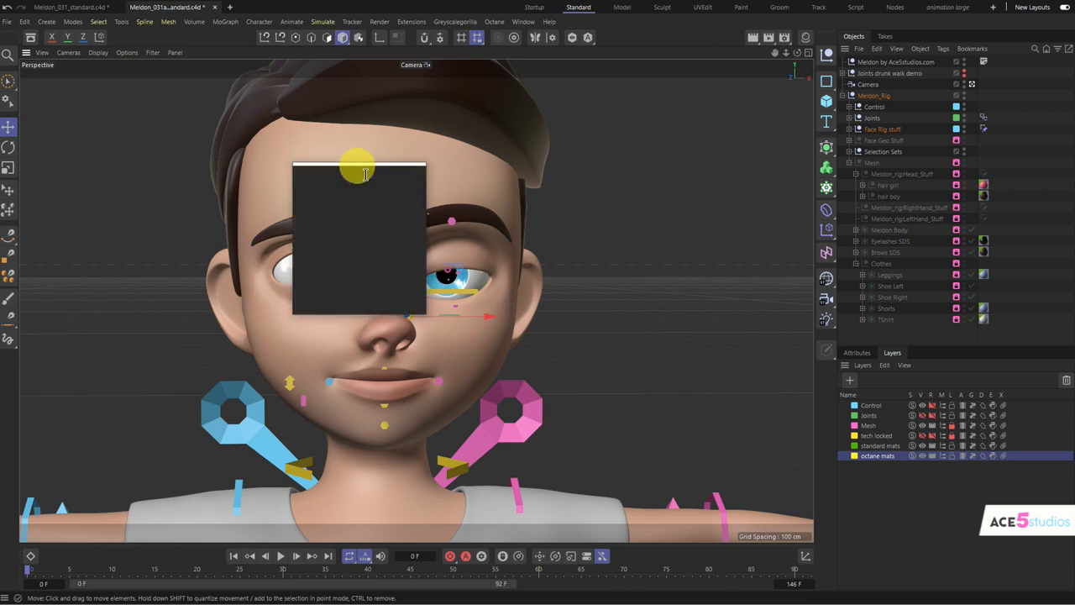
{"action": "type", "text": "reset"}
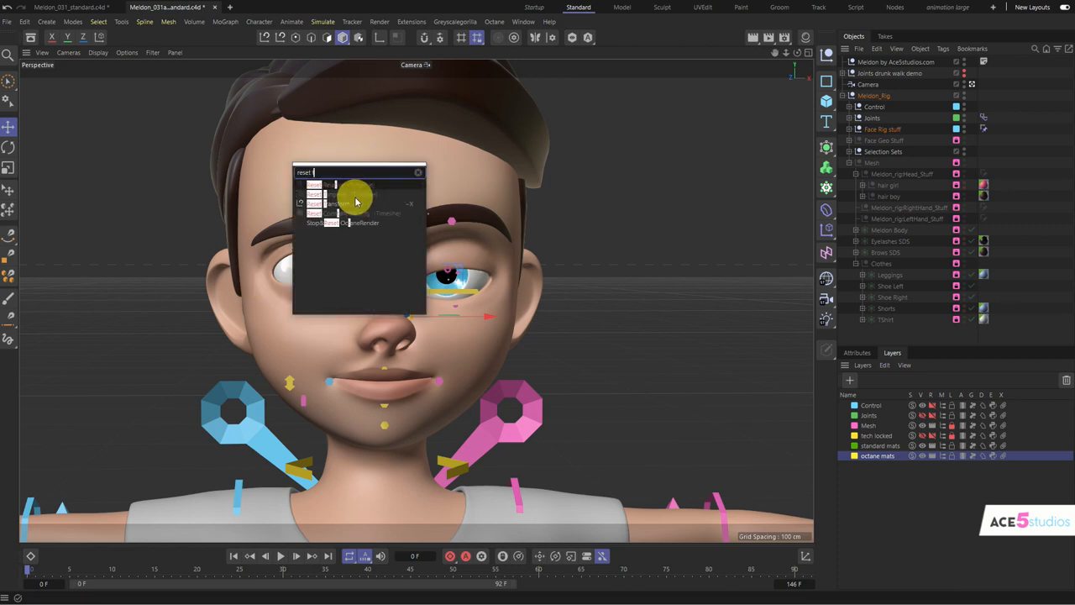
{"action": "type", "text": "tr"}
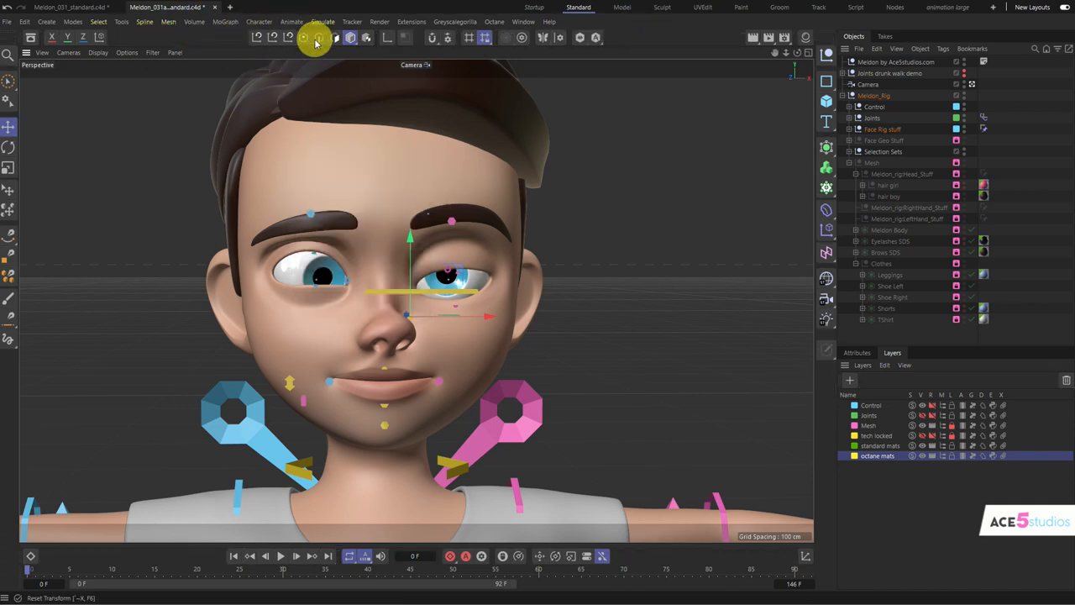
{"action": "mouse_move", "coordinate": [252, 33]}
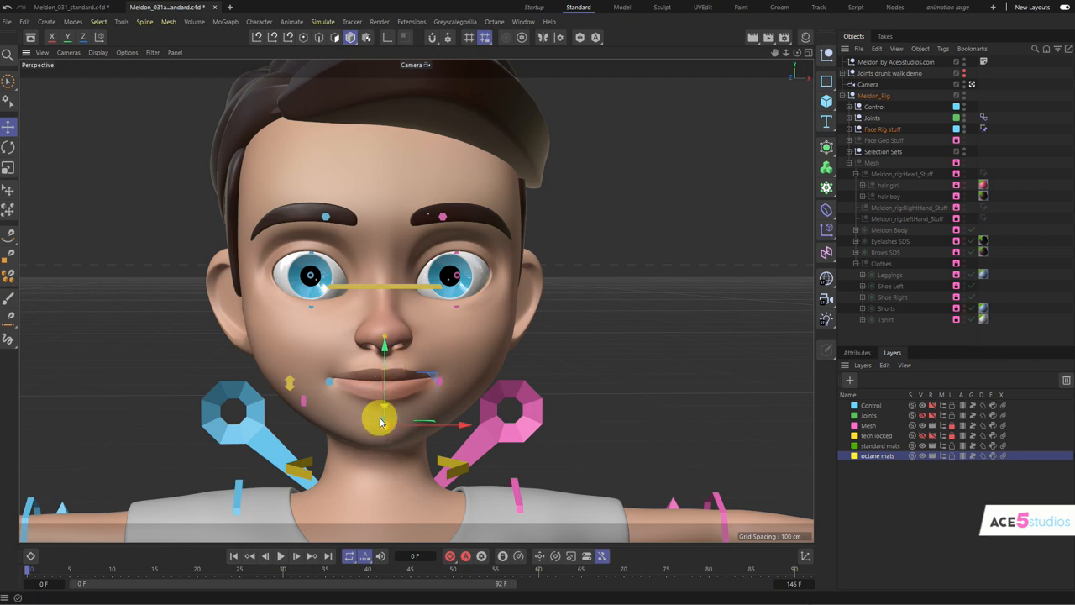
- Reshape the lips with the mouth-corner controls and drop the jaw toward the right cheek
{"action": "left_click_drag", "start_coordinate": [380, 420], "coordinate": [388, 370]}
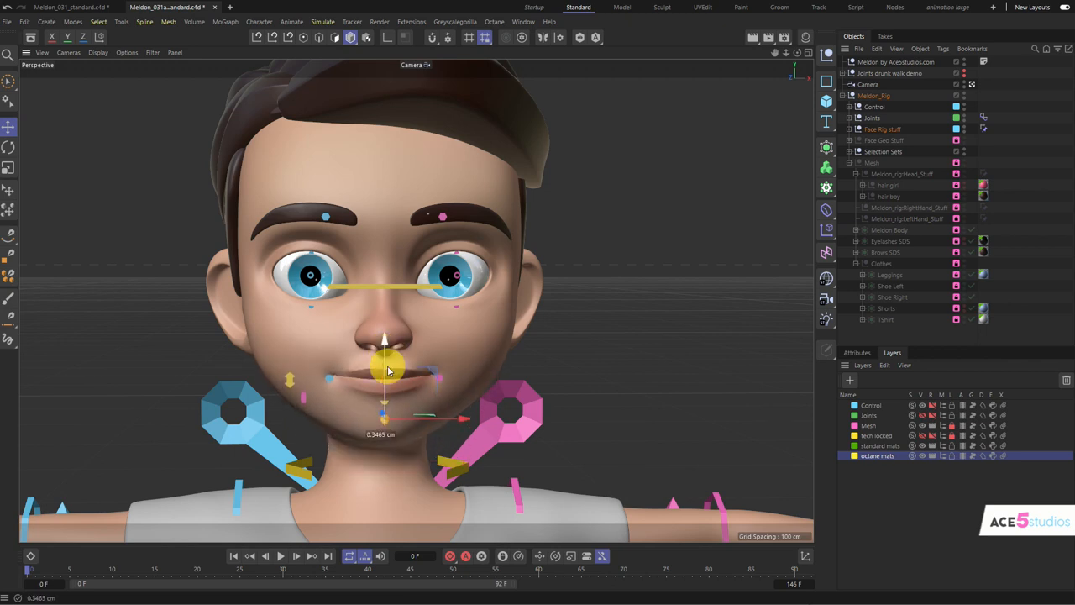
{"action": "left_click_drag", "start_coordinate": [390, 366], "coordinate": [368, 378]}
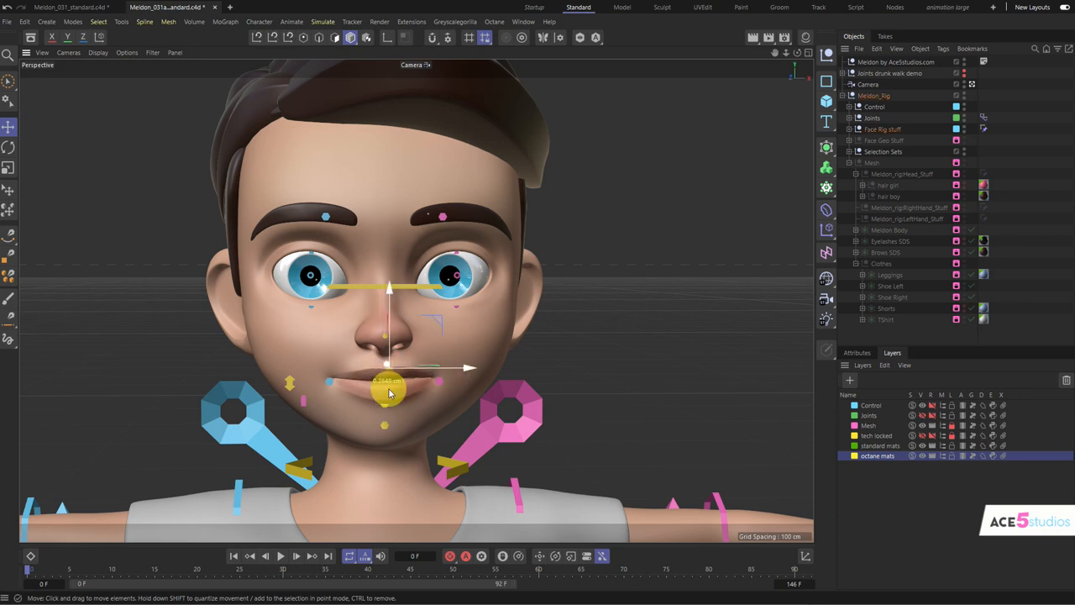
{"action": "left_click_drag", "start_coordinate": [390, 393], "coordinate": [404, 395]}
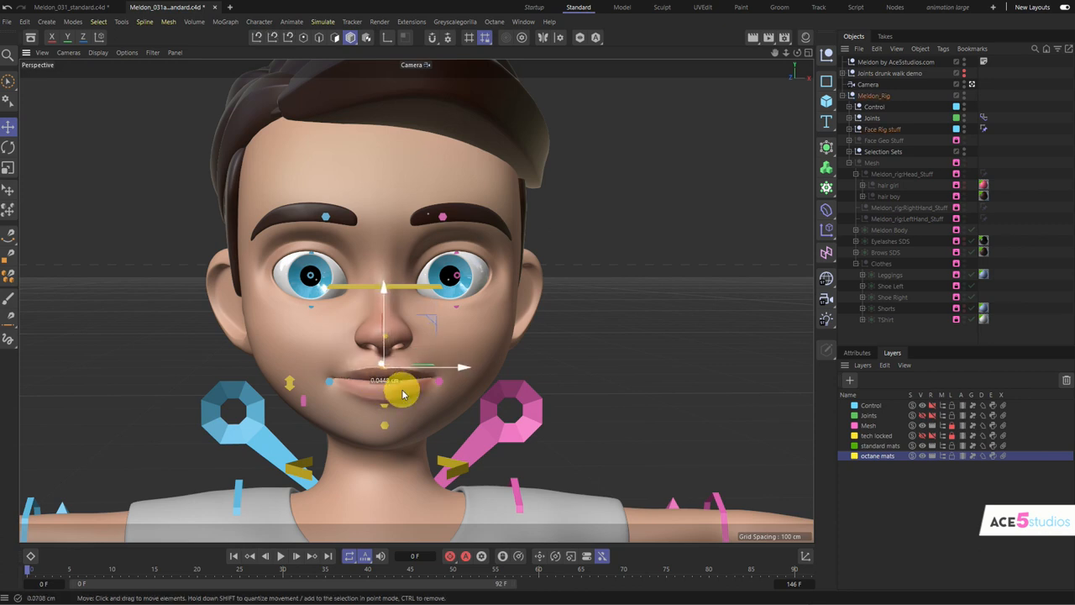
{"action": "right_click", "coordinate": [400, 393]}
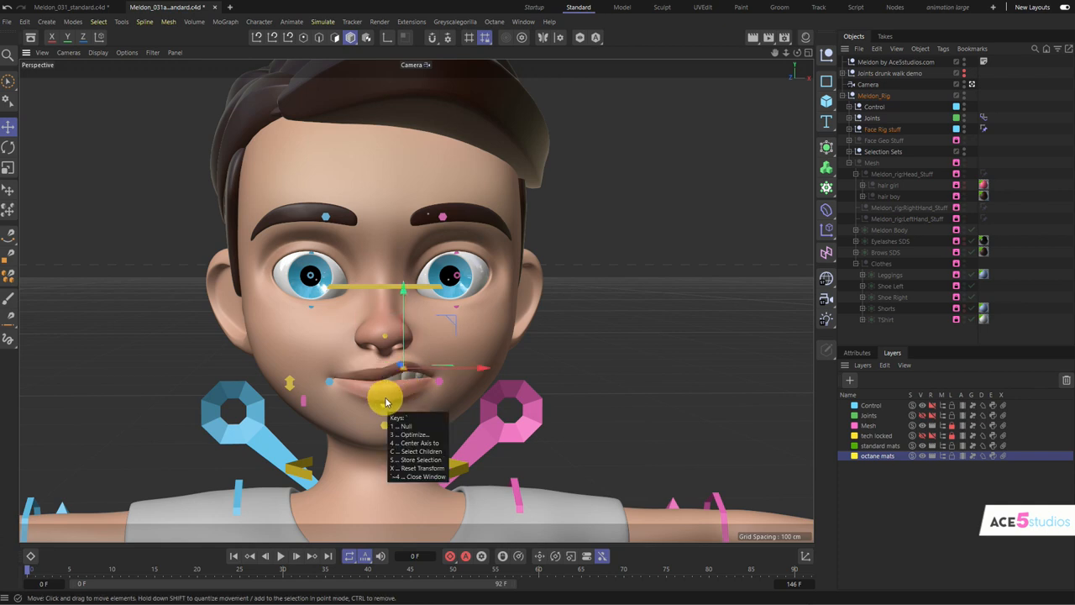
{"action": "left_click_drag", "start_coordinate": [387, 400], "coordinate": [326, 430]}
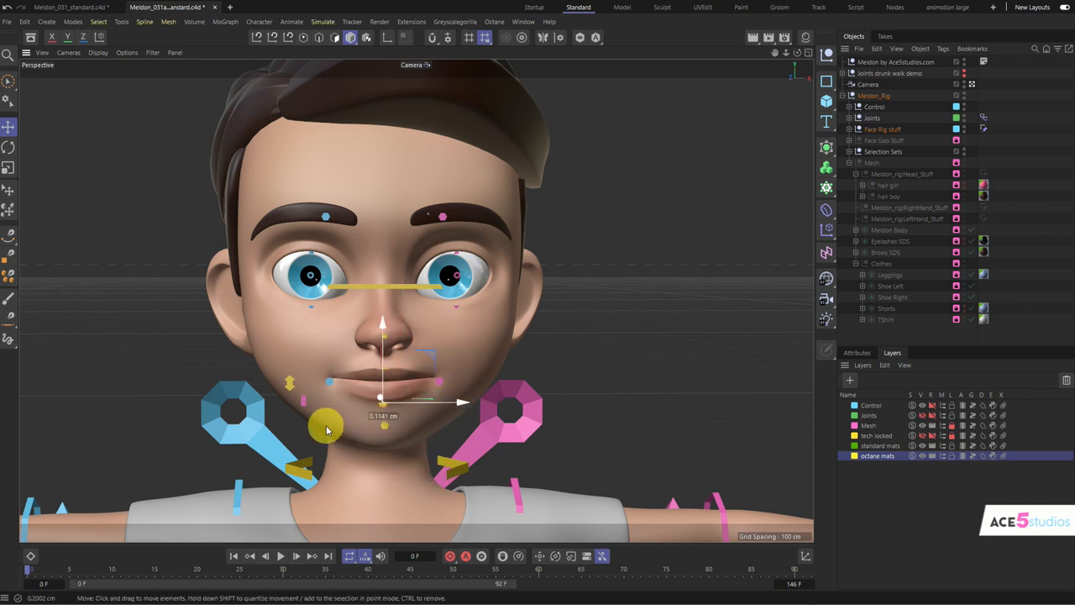
{"action": "left_click_drag", "start_coordinate": [327, 428], "coordinate": [318, 430]}
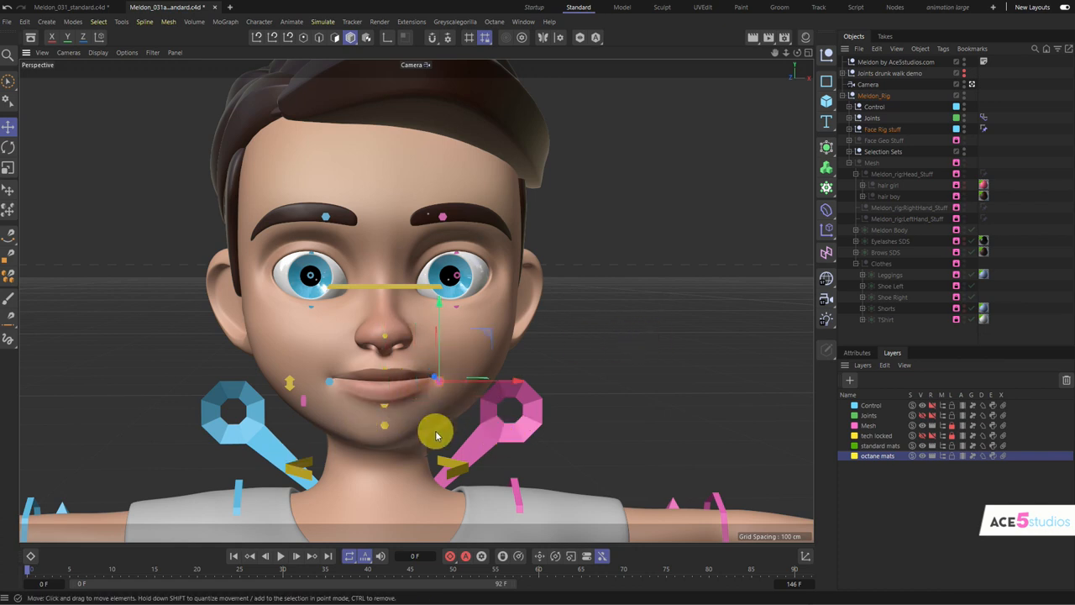
- Twist the mouth into a sideways smirk and smile, then return it to neutral
{"action": "left_click_drag", "start_coordinate": [435, 430], "coordinate": [329, 386]}
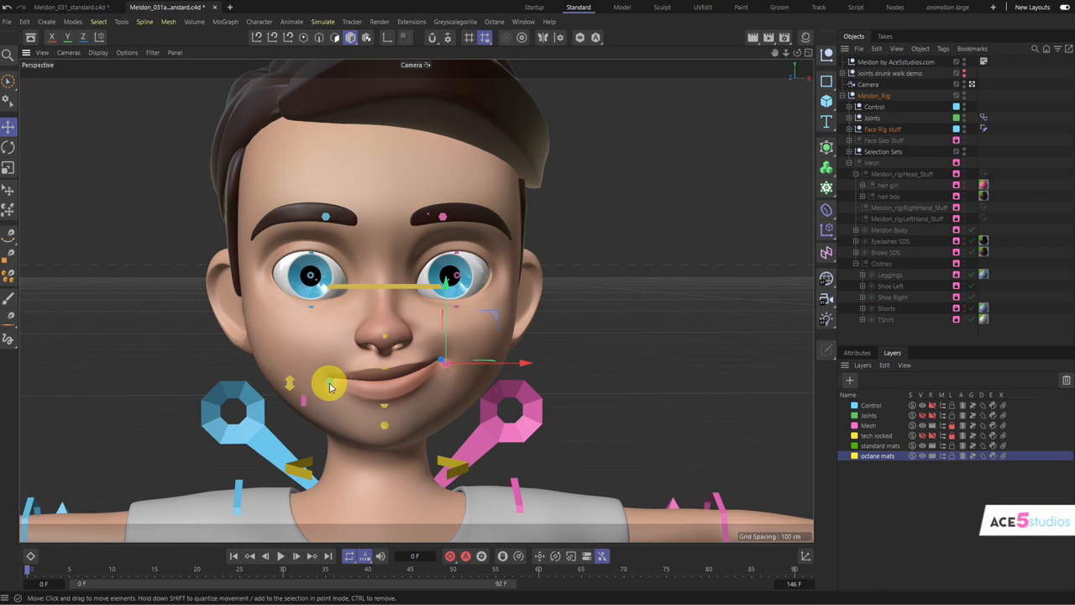
{"action": "left_click_drag", "start_coordinate": [327, 385], "coordinate": [269, 366]}
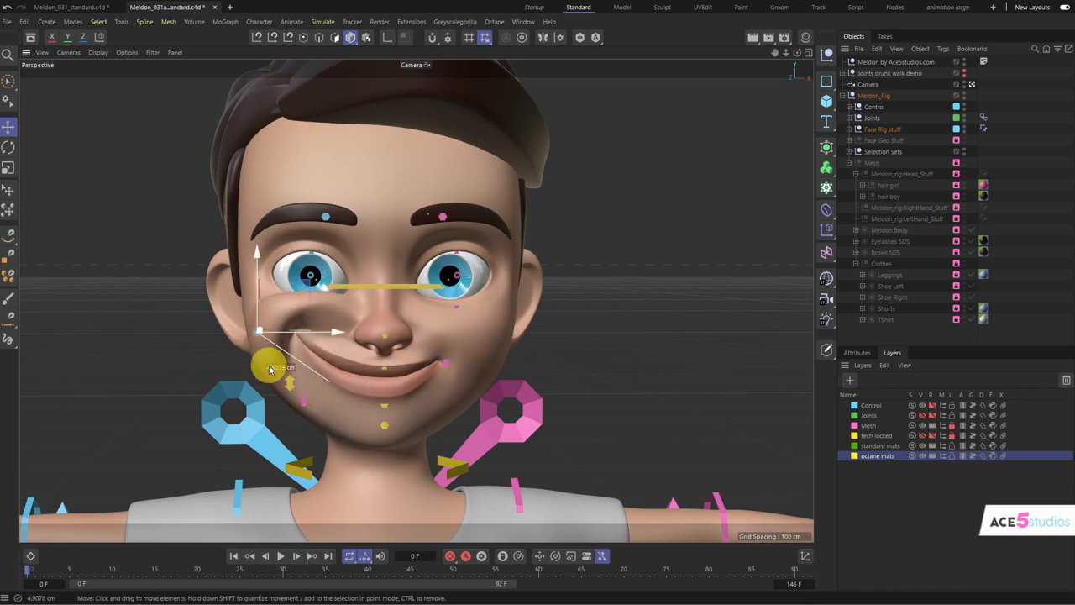
{"action": "left_click_drag", "start_coordinate": [269, 367], "coordinate": [333, 409]}
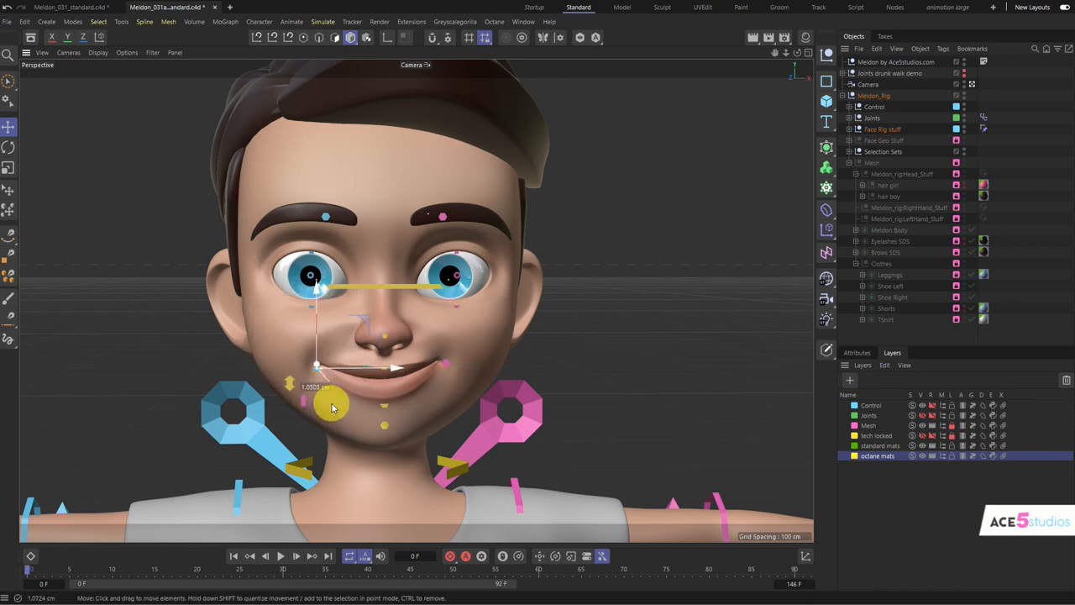
{"action": "left_click_drag", "start_coordinate": [333, 409], "coordinate": [369, 467]}
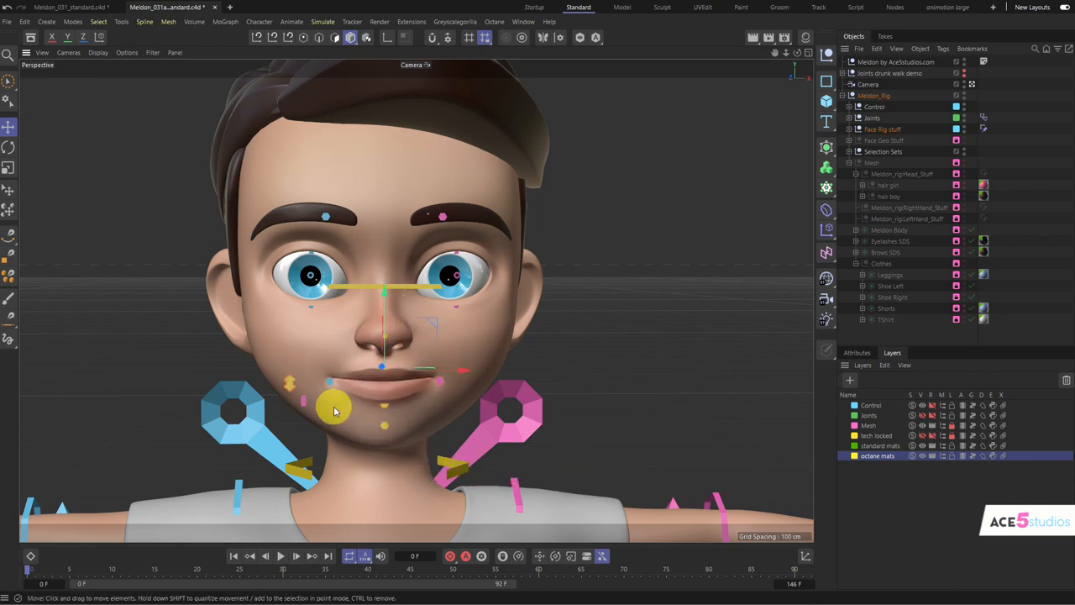
- Open the boy's jaw showing teeth and tongue and push the mouth sideways
{"action": "left_click_drag", "start_coordinate": [334, 408], "coordinate": [385, 411]}
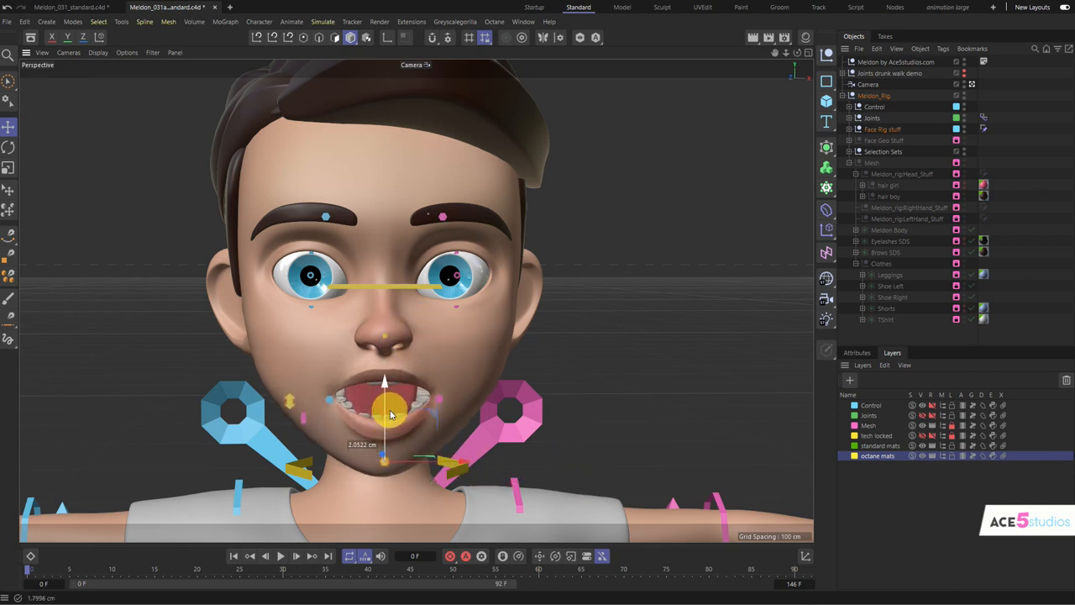
{"action": "left_click_drag", "start_coordinate": [385, 412], "coordinate": [323, 457]}
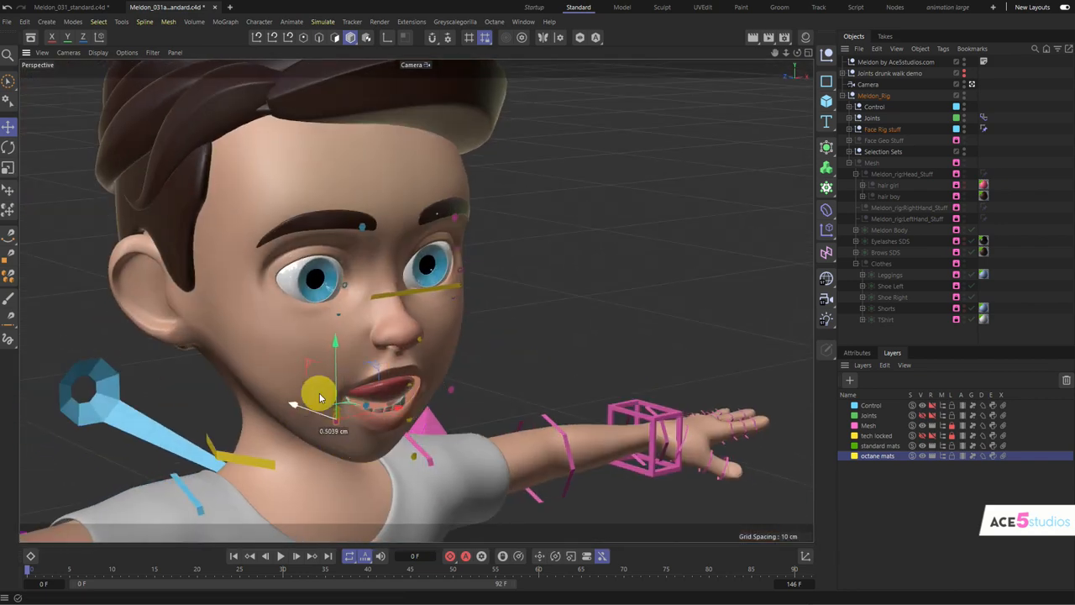
{"action": "left_click_drag", "start_coordinate": [319, 397], "coordinate": [451, 411]}
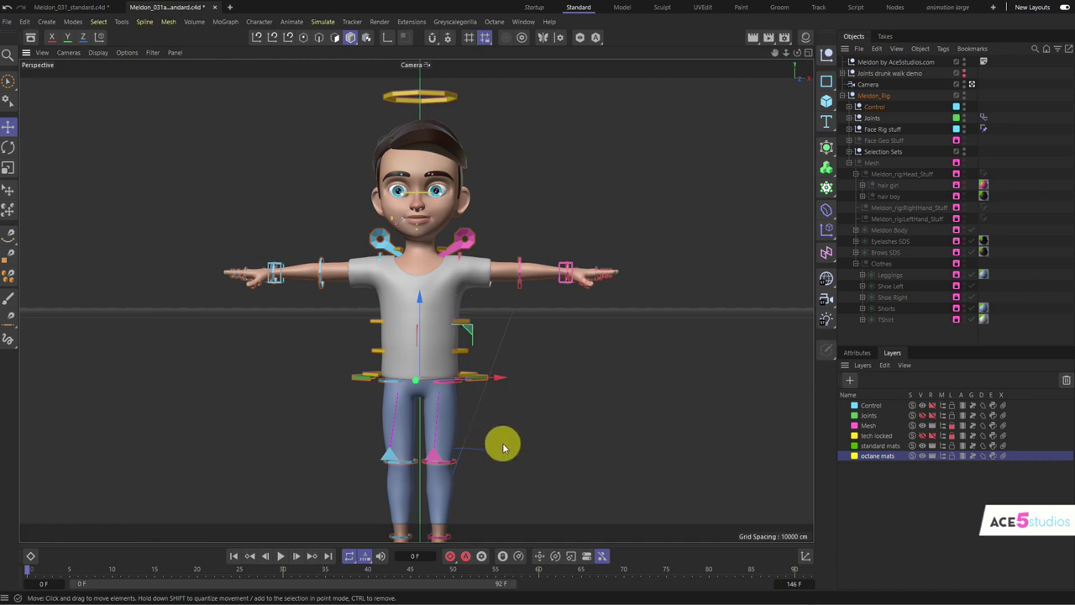
- Set the arm's IK/FK slider to 100% and rotate the forearm with the Rotate tool
{"action": "left_click_drag", "start_coordinate": [504, 445], "coordinate": [485, 430]}
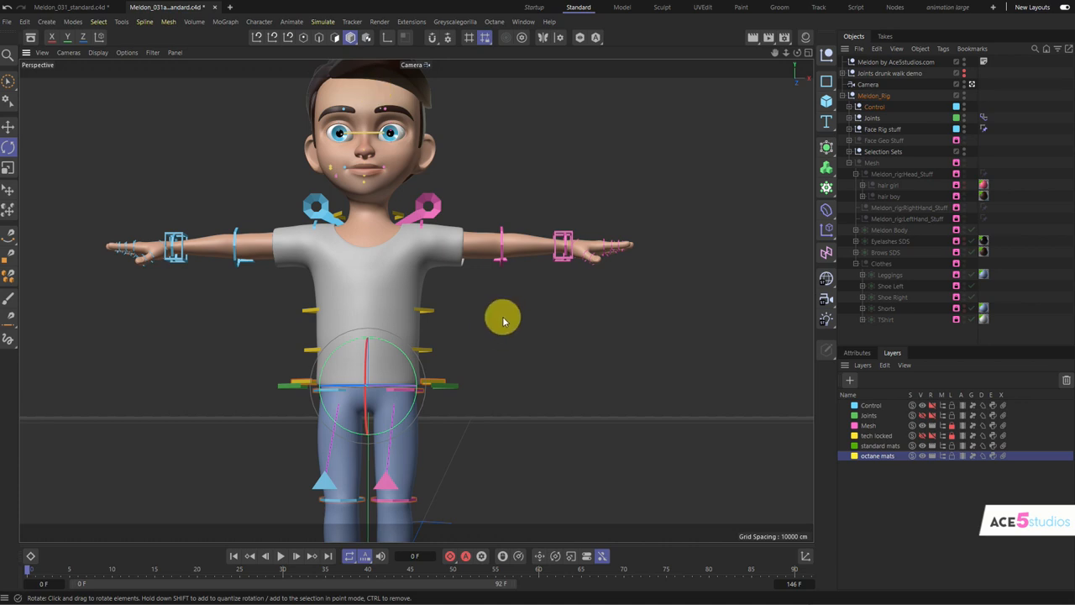
{"action": "scroll", "scroll_direction": "down", "scroll_amount": 3}
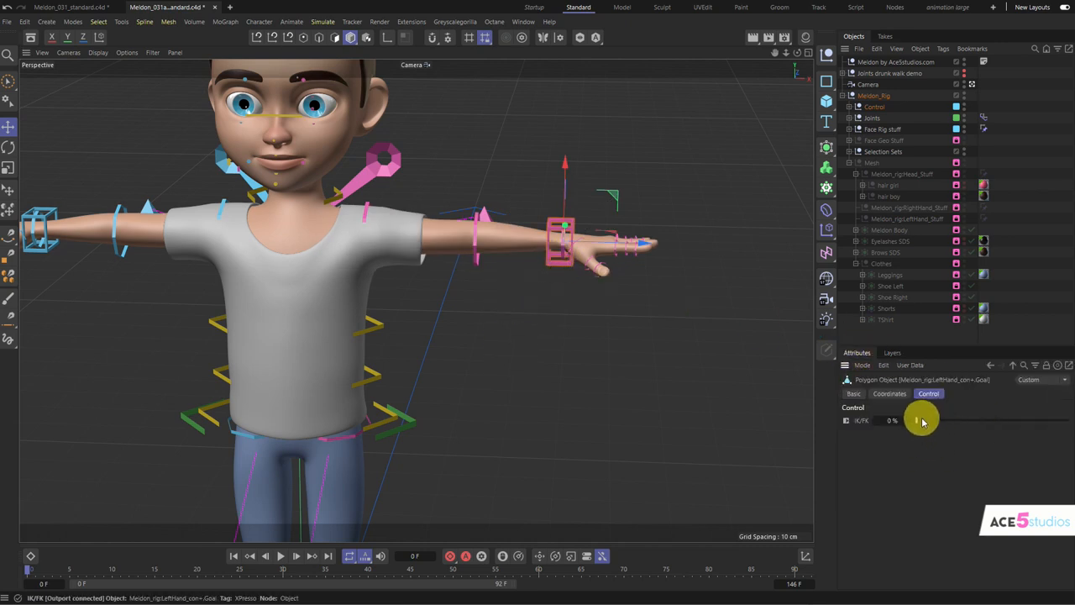
{"action": "left_click_drag", "start_coordinate": [916, 420], "coordinate": [1067, 420]}
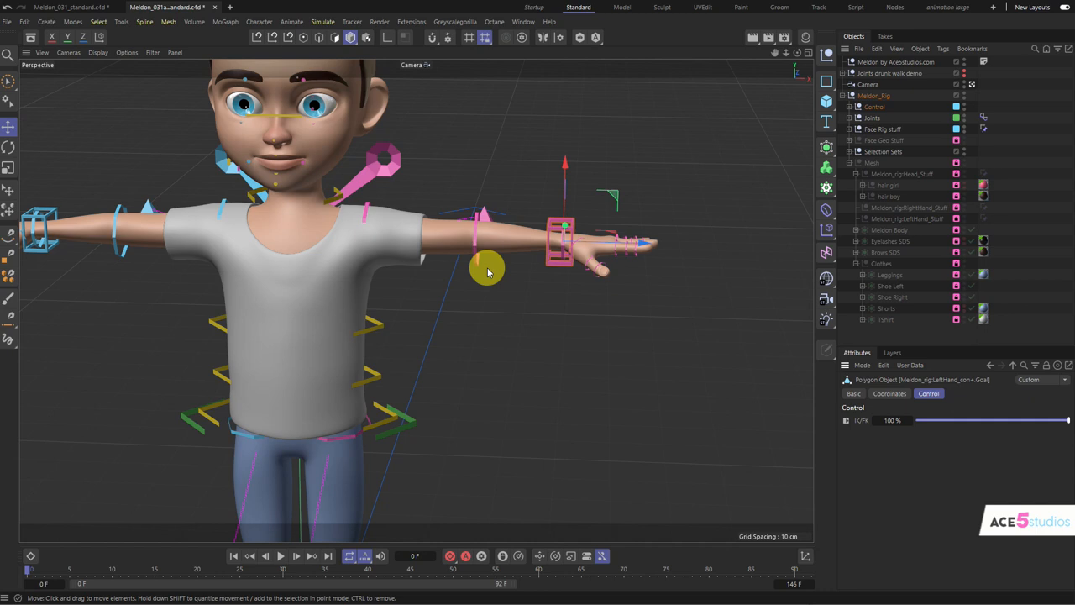
{"action": "left_click", "coordinate": [474, 268]}
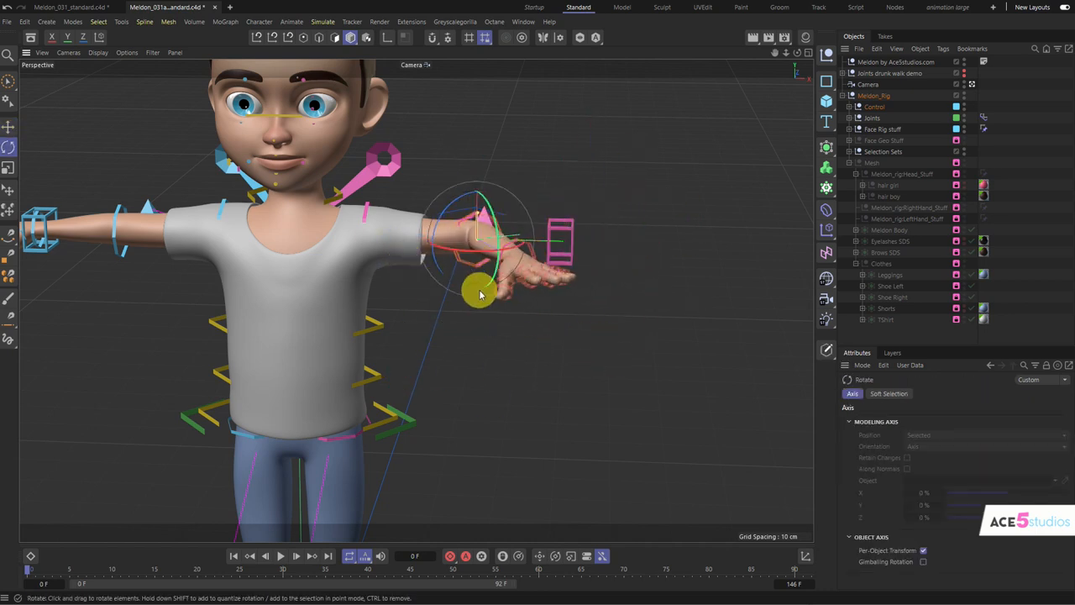
{"action": "left_click_drag", "start_coordinate": [480, 293], "coordinate": [588, 198]}
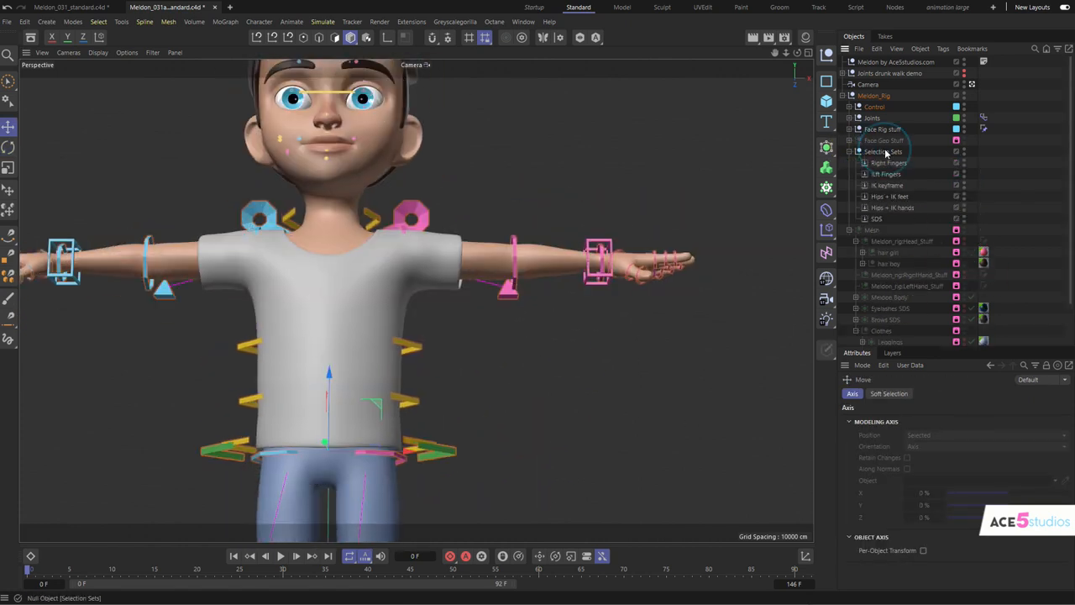
- Expand Selection Sets, choose a set and pick the hips control on the body
{"action": "left_click", "coordinate": [877, 218]}
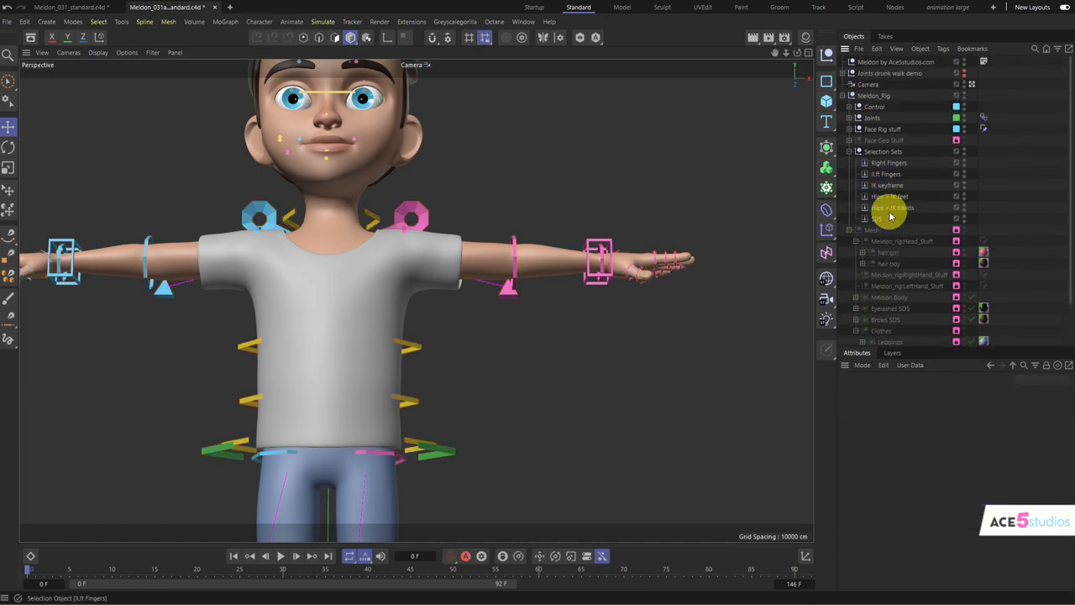
{"action": "left_click", "coordinate": [889, 353]}
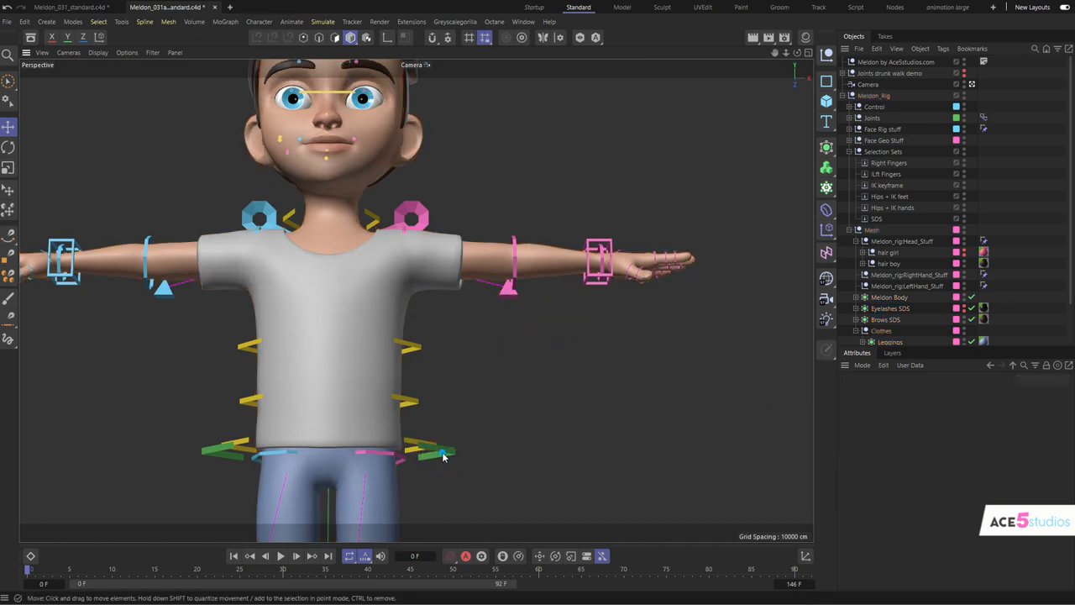
{"action": "left_click", "coordinate": [445, 454]}
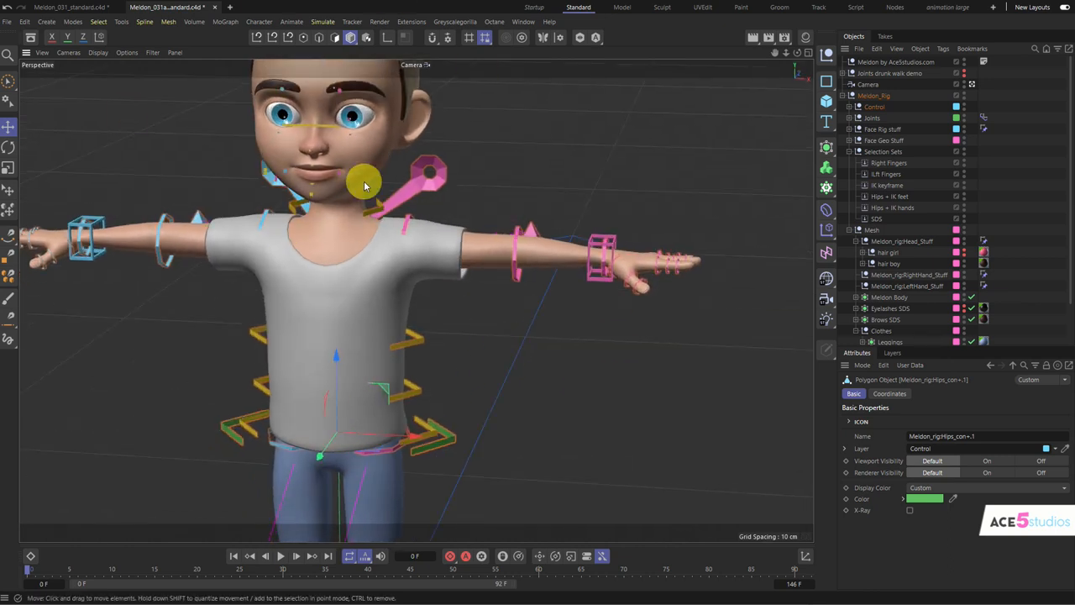
{"action": "mouse_move", "coordinate": [642, 201]}
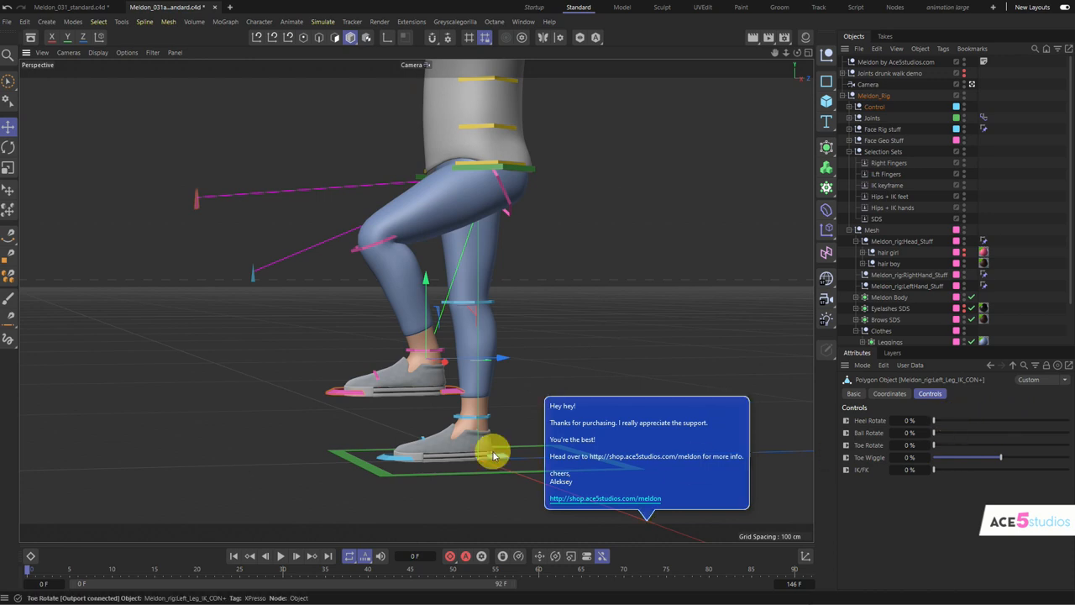
- Roll the foot onto its ball with Ball Rotate, wiggle the toes, then zero the sliders
{"action": "left_click_drag", "start_coordinate": [934, 420], "coordinate": [1042, 420]}
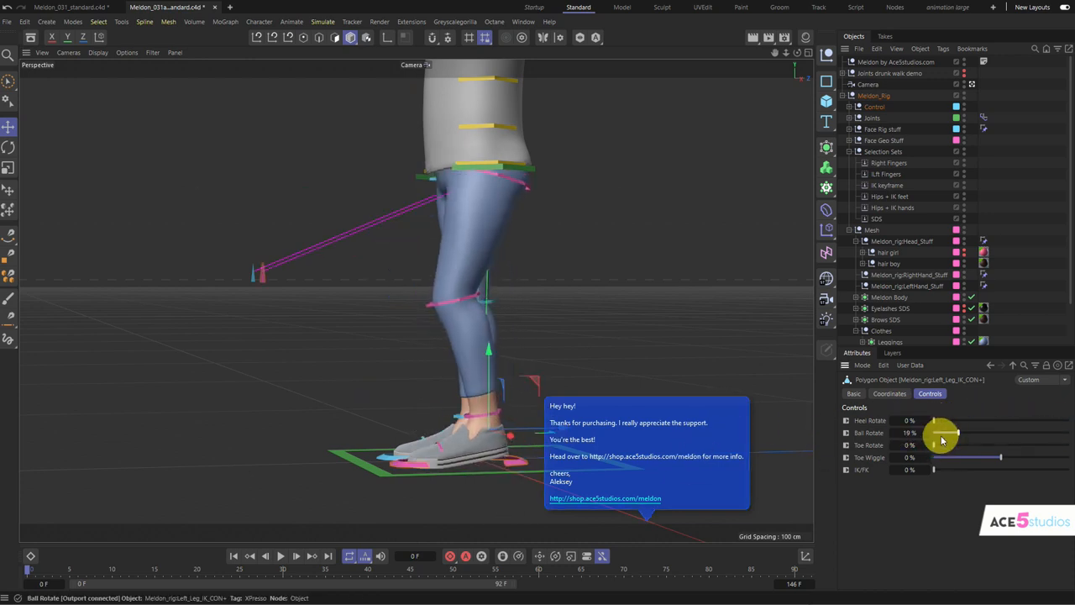
{"action": "left_click_drag", "start_coordinate": [941, 445], "coordinate": [958, 445]}
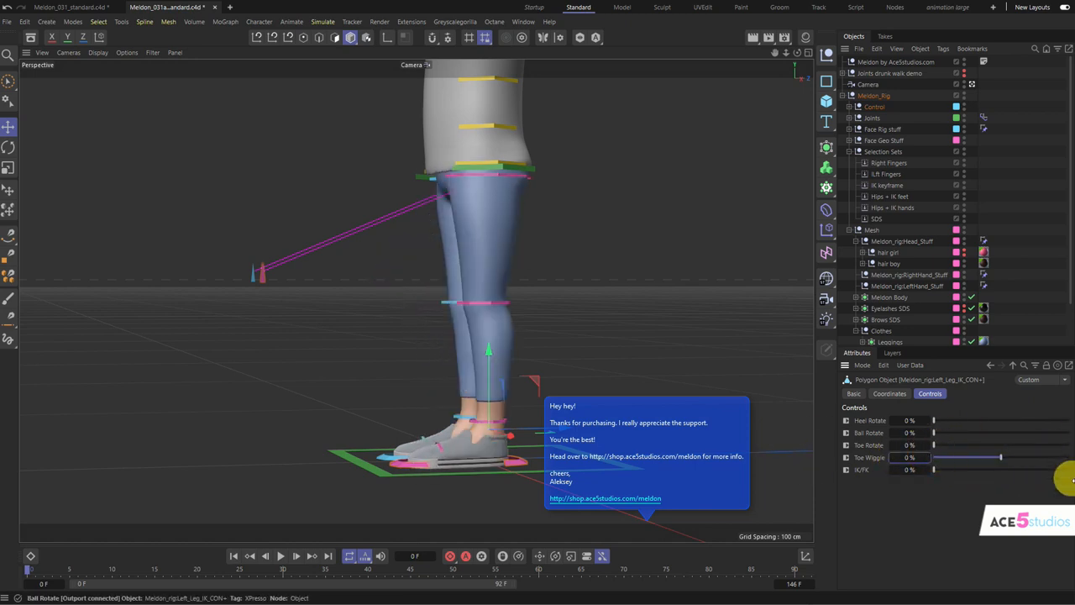
{"action": "left_click_drag", "start_coordinate": [933, 470], "coordinate": [1034, 471]}
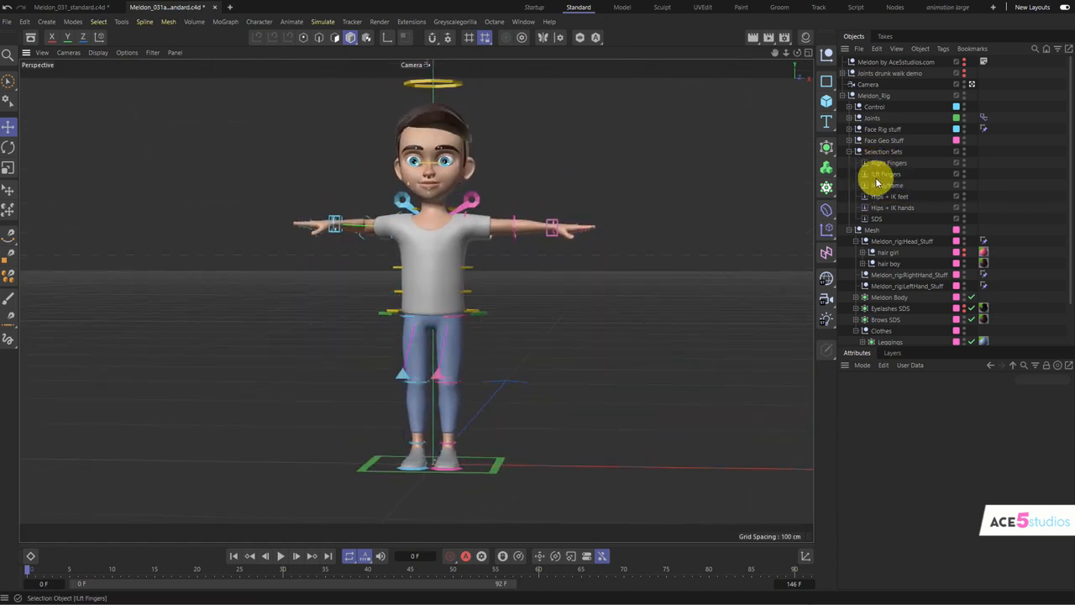
- Select the Left Fingers set to grab all finger controls and zoom into the hand
{"action": "left_click", "coordinate": [888, 195]}
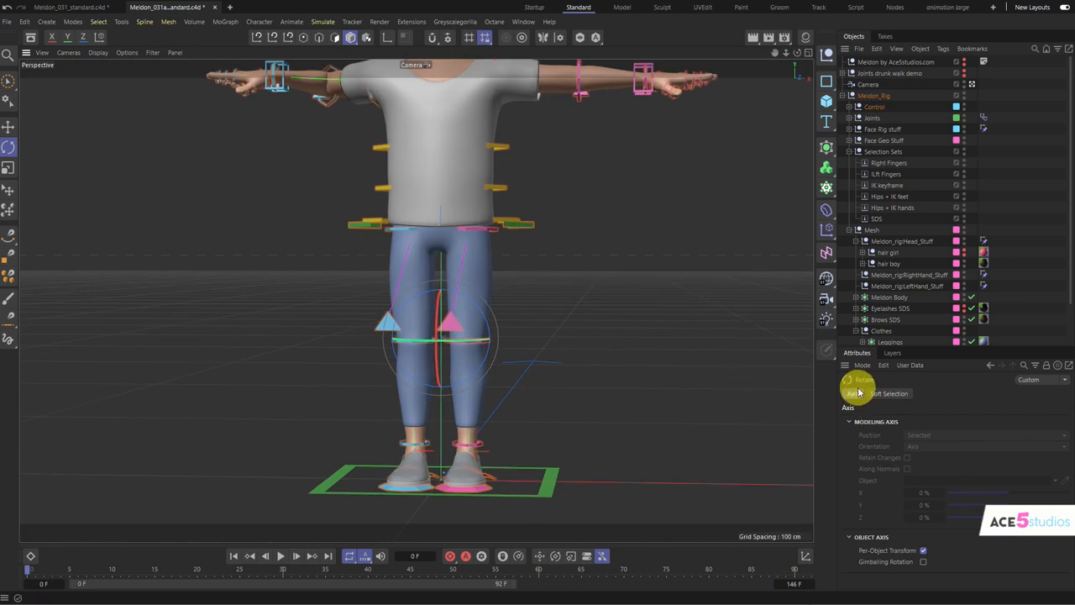
{"action": "mouse_move", "coordinate": [907, 525]}
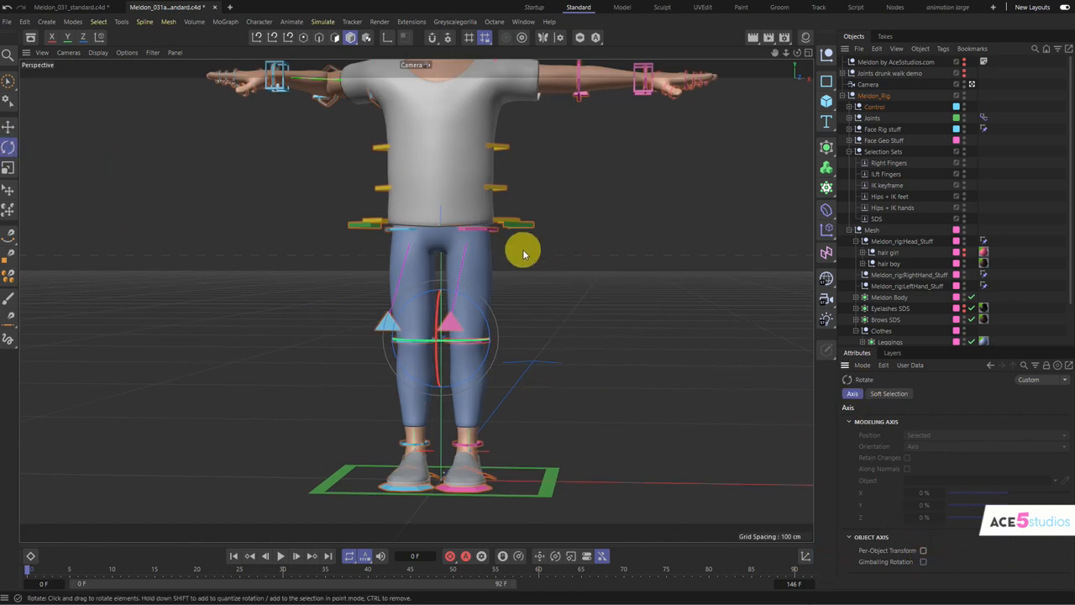
{"action": "left_click_drag", "start_coordinate": [522, 254], "coordinate": [501, 227]}
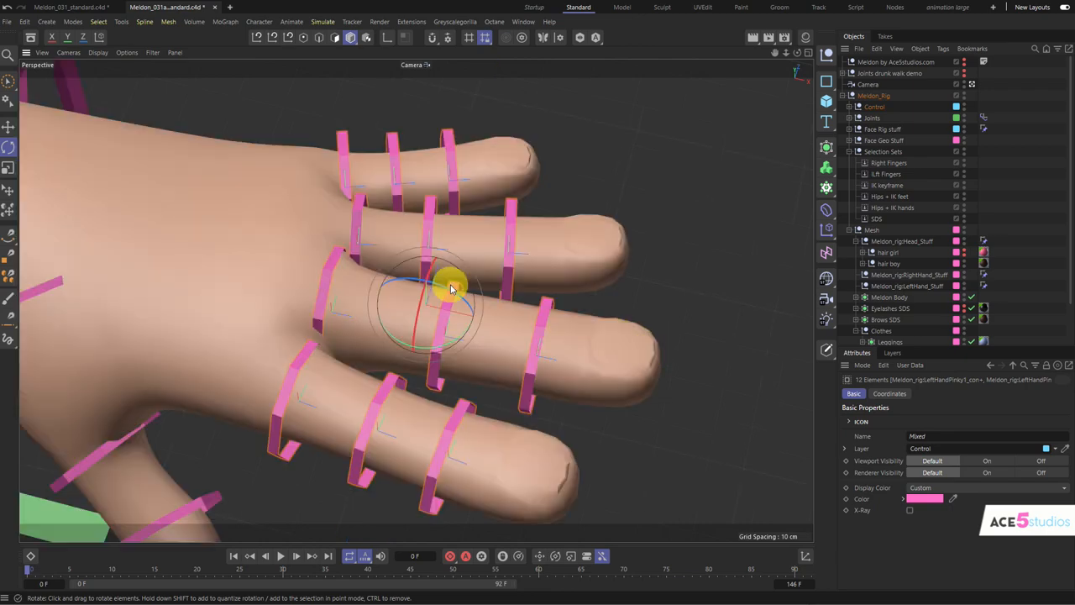
- Rotate the fingers closed into a fist, straighten them, then bend them slightly again
{"action": "left_click_drag", "start_coordinate": [453, 286], "coordinate": [423, 387]}
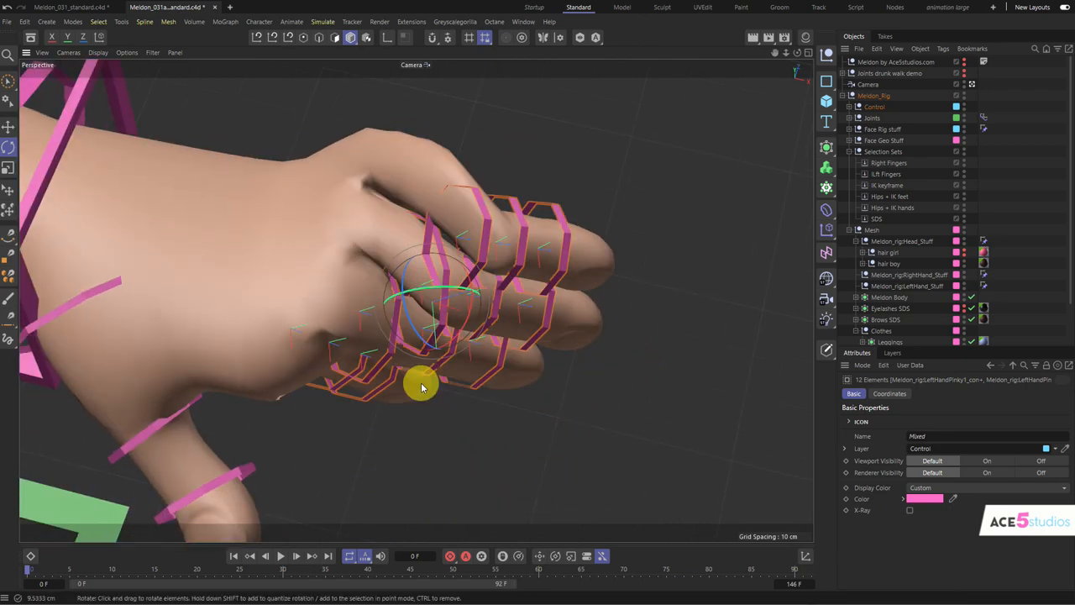
{"action": "left_click_drag", "start_coordinate": [424, 386], "coordinate": [504, 236]}
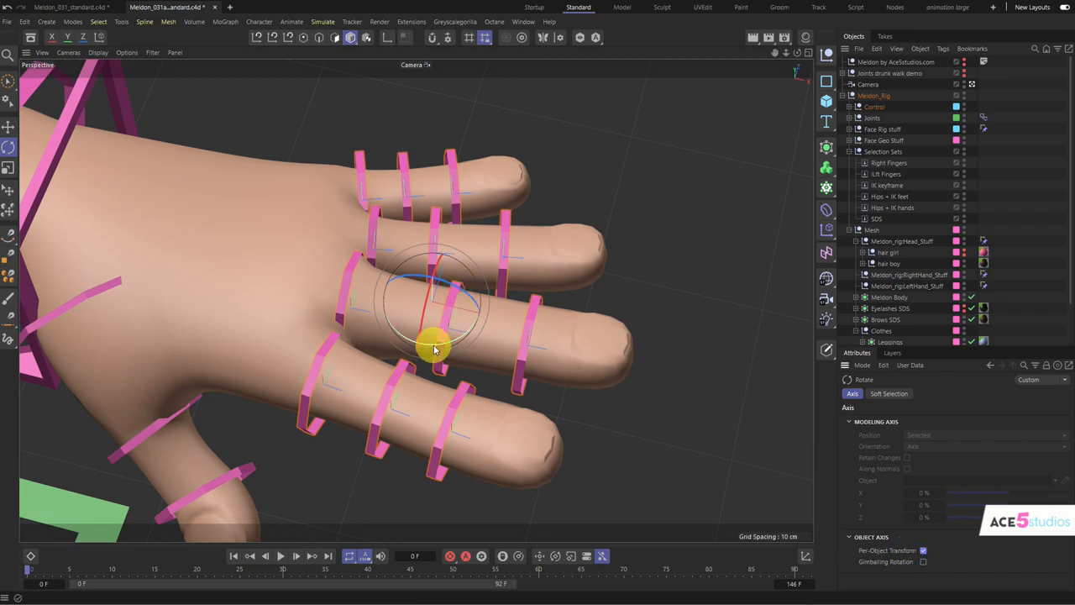
{"action": "left_click_drag", "start_coordinate": [434, 348], "coordinate": [484, 343]}
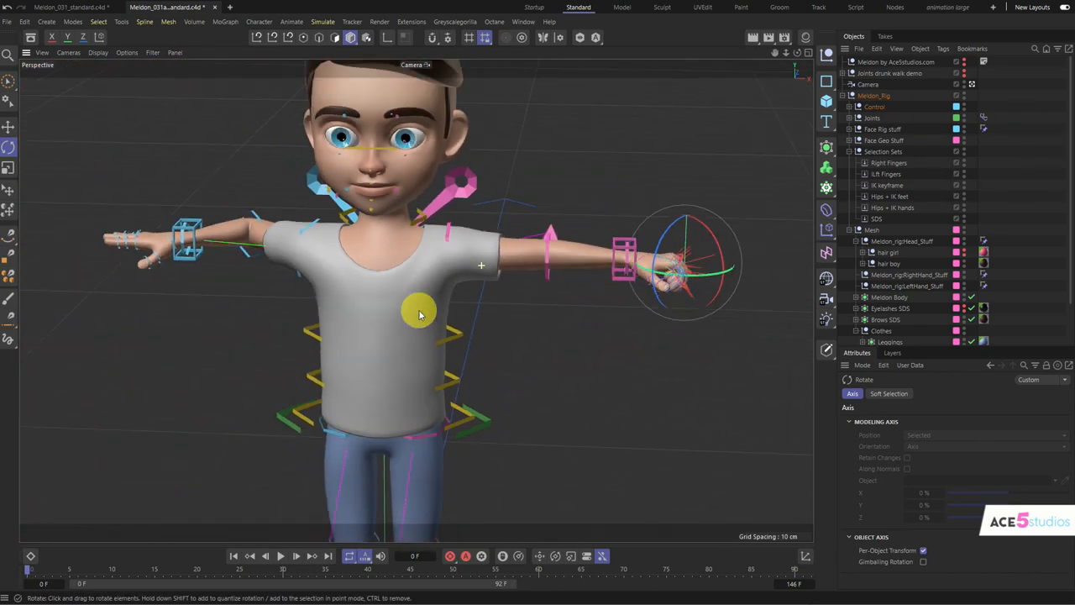
{"action": "left_click_drag", "start_coordinate": [420, 316], "coordinate": [496, 215]}
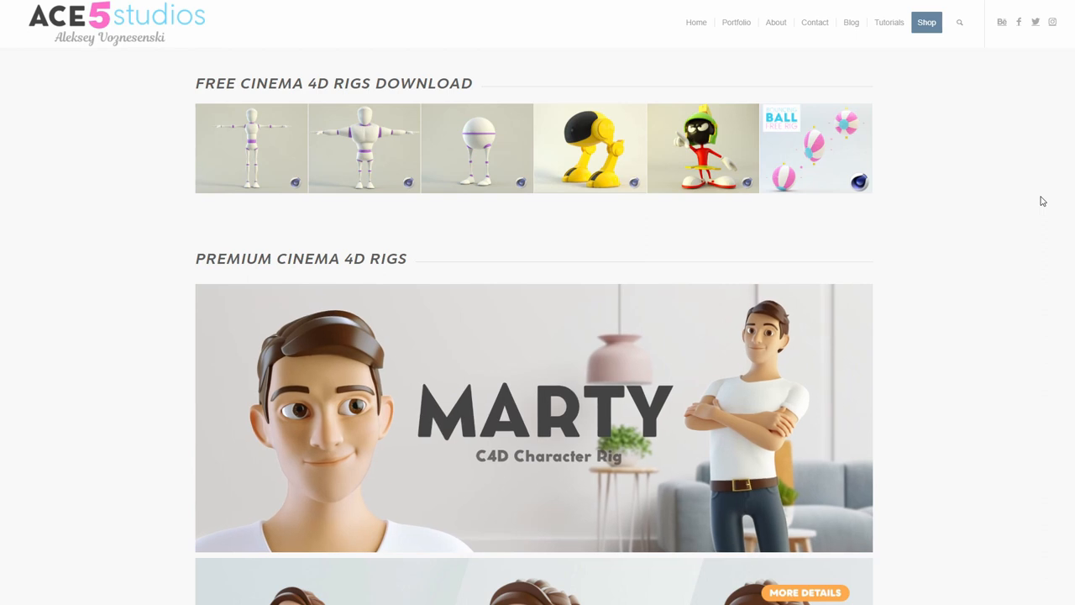
{"action": "mouse_move", "coordinate": [914, 132]}
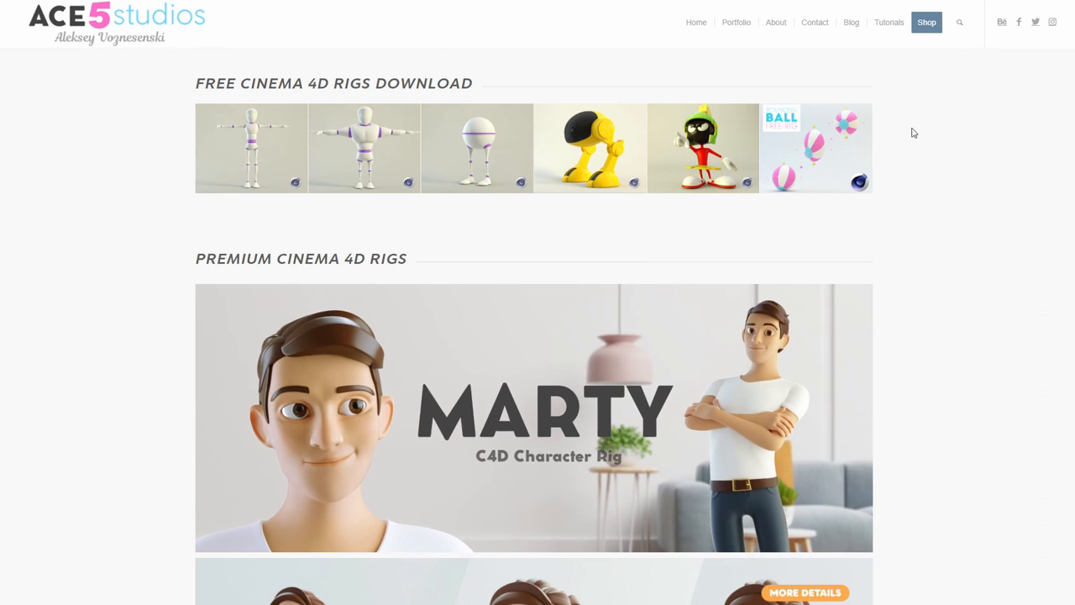
{"action": "mouse_move", "coordinate": [618, 84]}
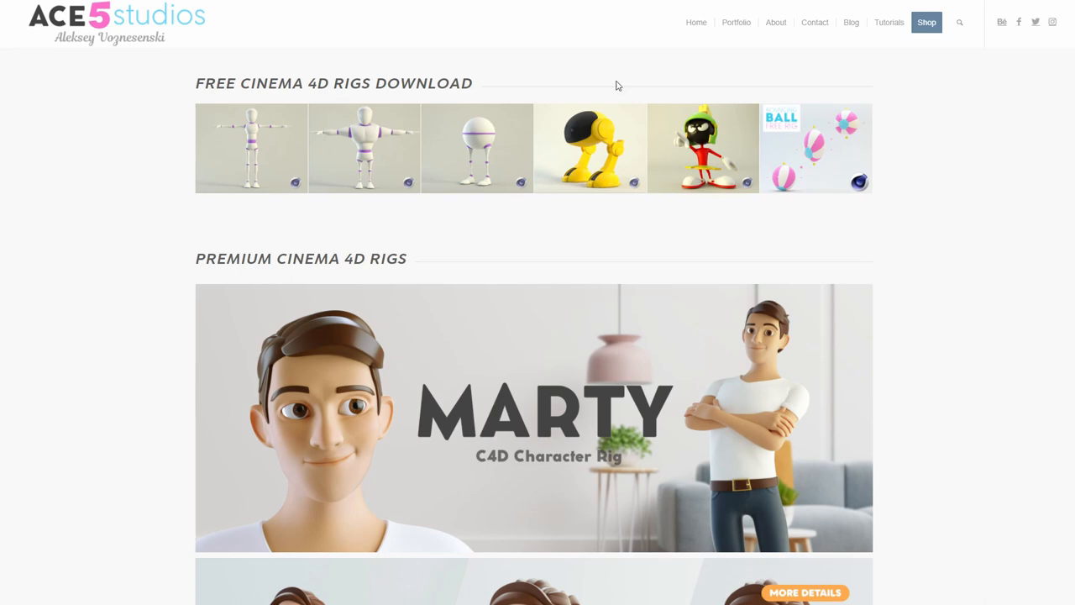
- Scroll the shop page past Marty, Mia and the 5J pack to Arms and Legs
{"action": "scroll", "scroll_direction": "down", "scroll_amount": 3}
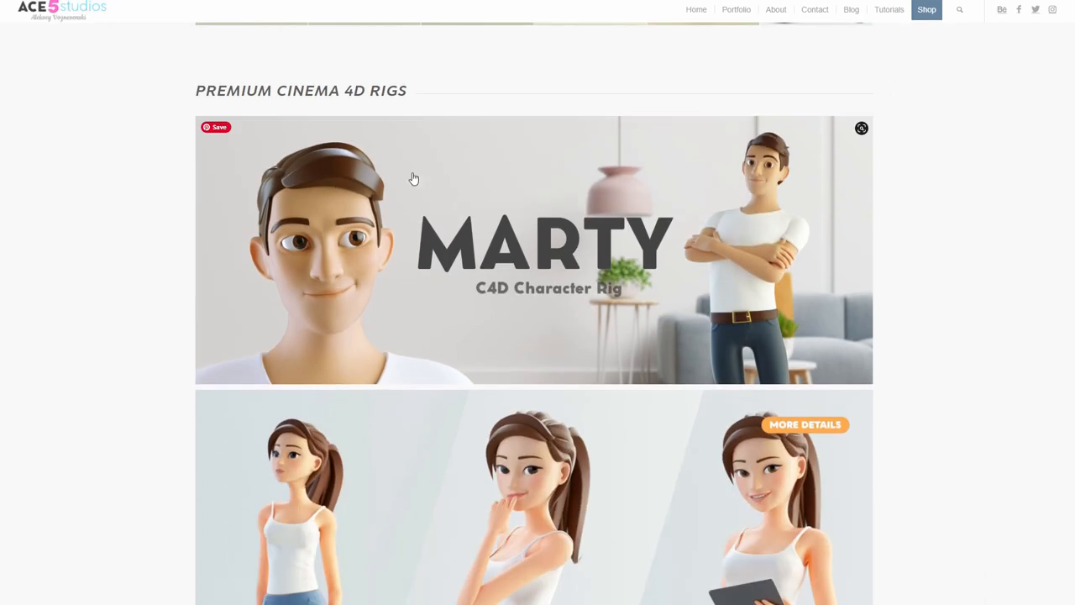
{"action": "scroll", "scroll_direction": "down", "scroll_amount": 3}
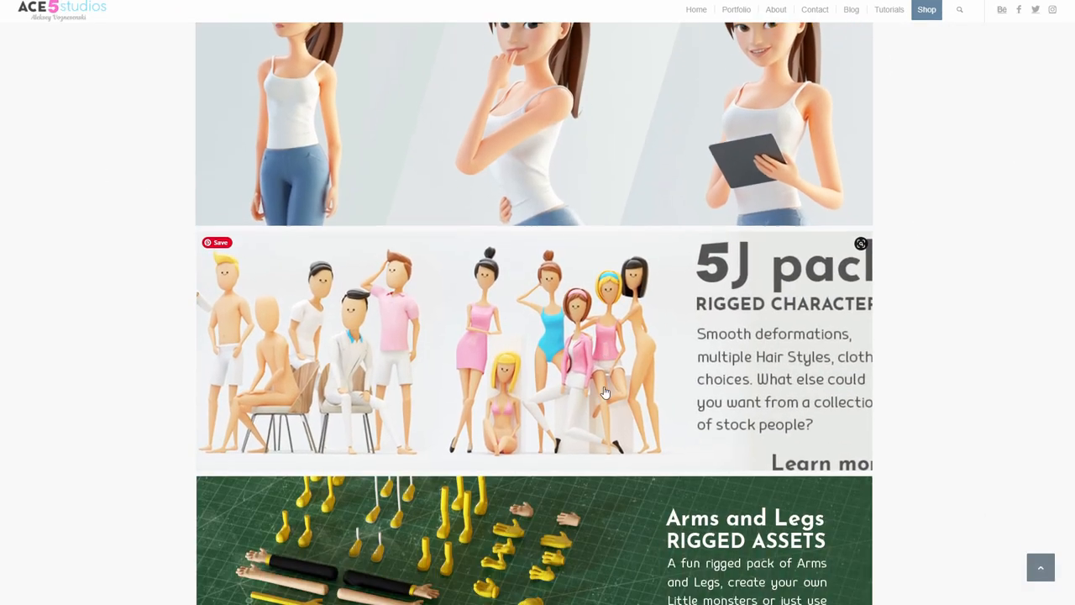
{"action": "scroll", "scroll_direction": "down", "scroll_amount": 3}
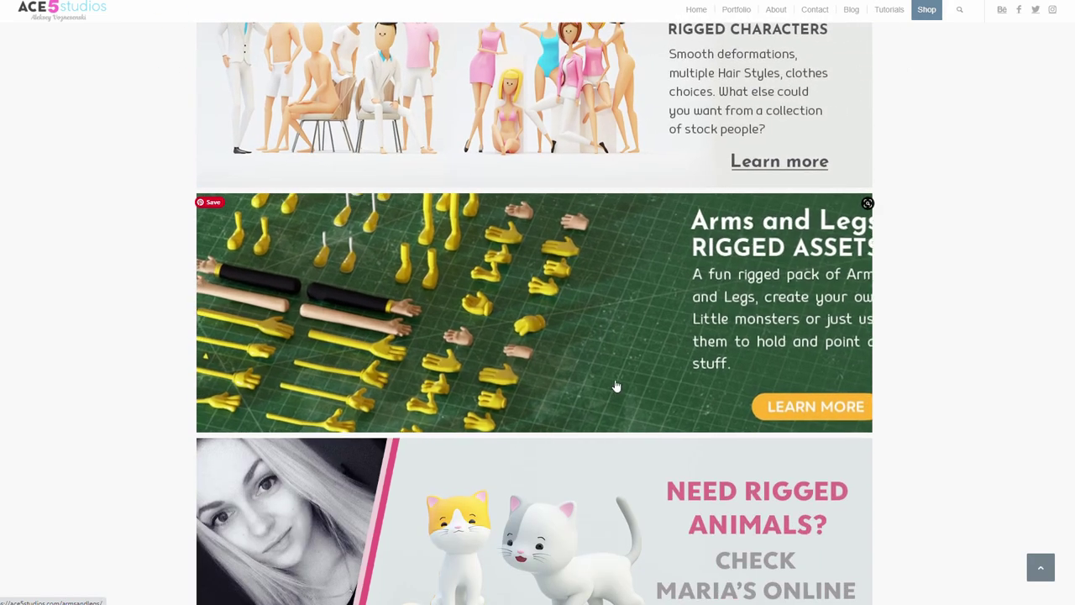
{"action": "scroll", "scroll_direction": "down", "scroll_amount": 3}
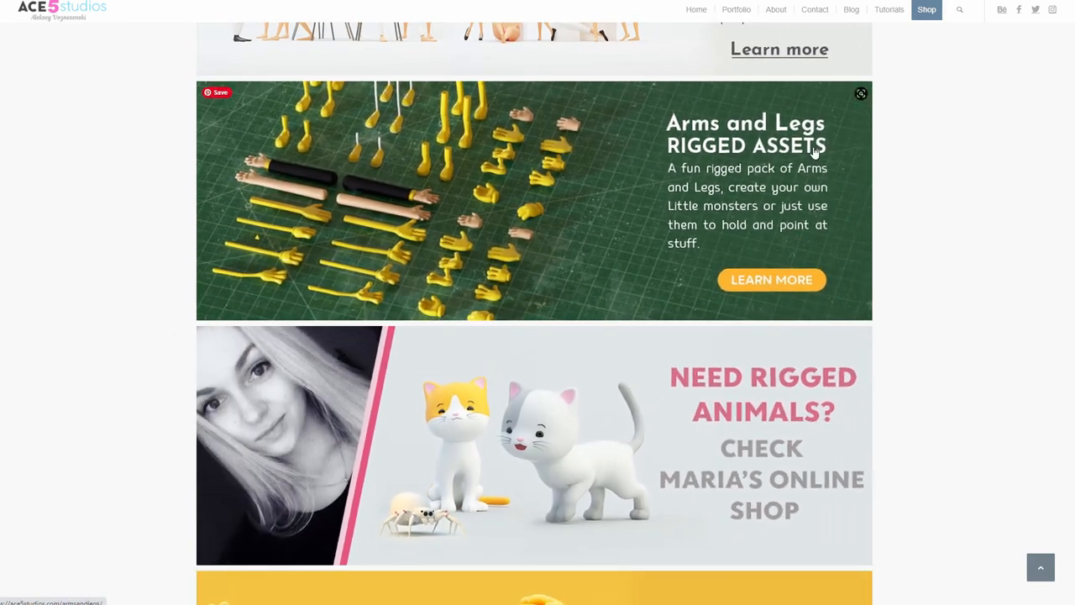
- Scroll down through the Marty, Mia and Arms and Legs product page images
{"action": "scroll", "scroll_direction": "down", "scroll_amount": 3}
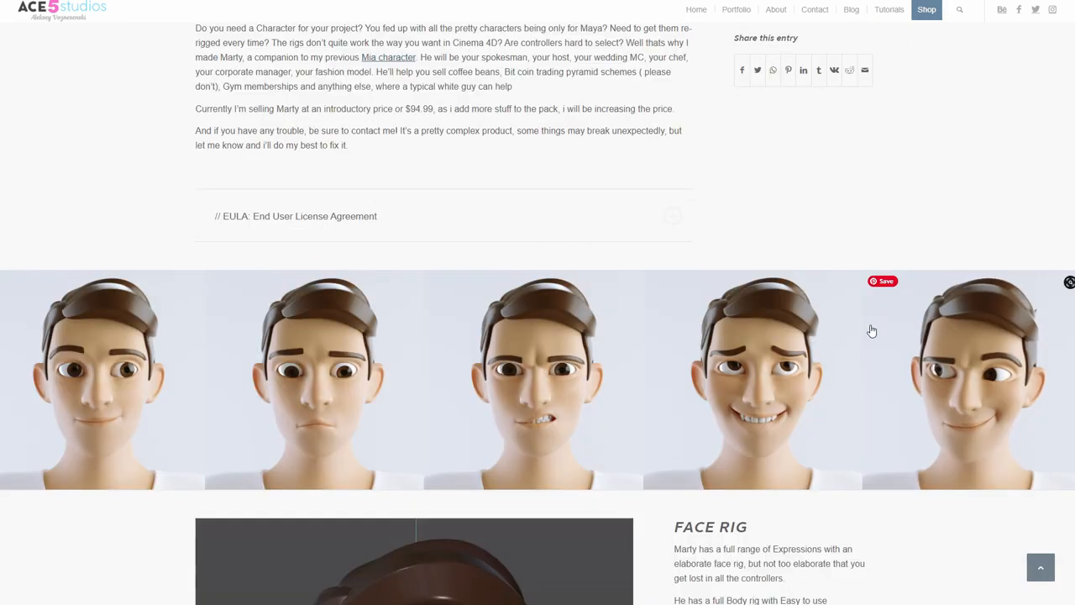
{"action": "scroll", "scroll_direction": "down", "scroll_amount": 3}
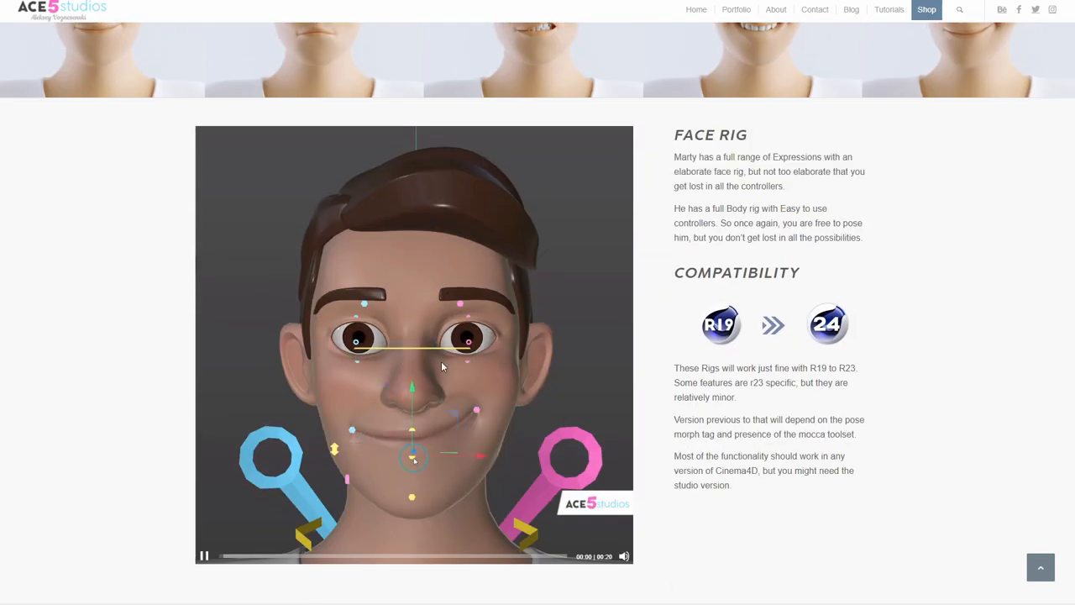
{"action": "scroll", "scroll_direction": "down", "scroll_amount": 3}
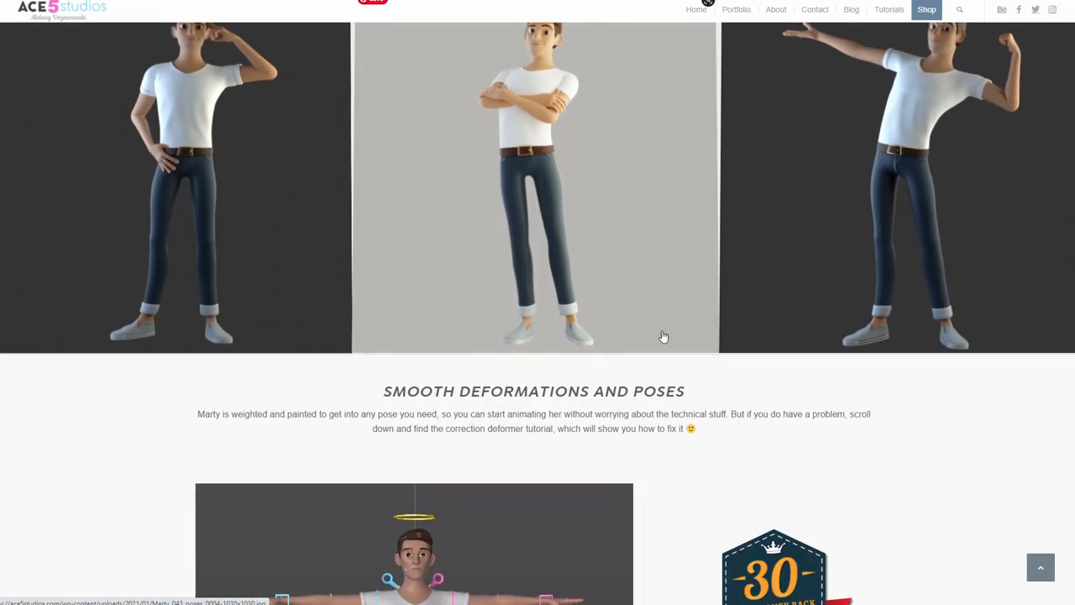
{"action": "scroll", "scroll_direction": "down", "scroll_amount": 3}
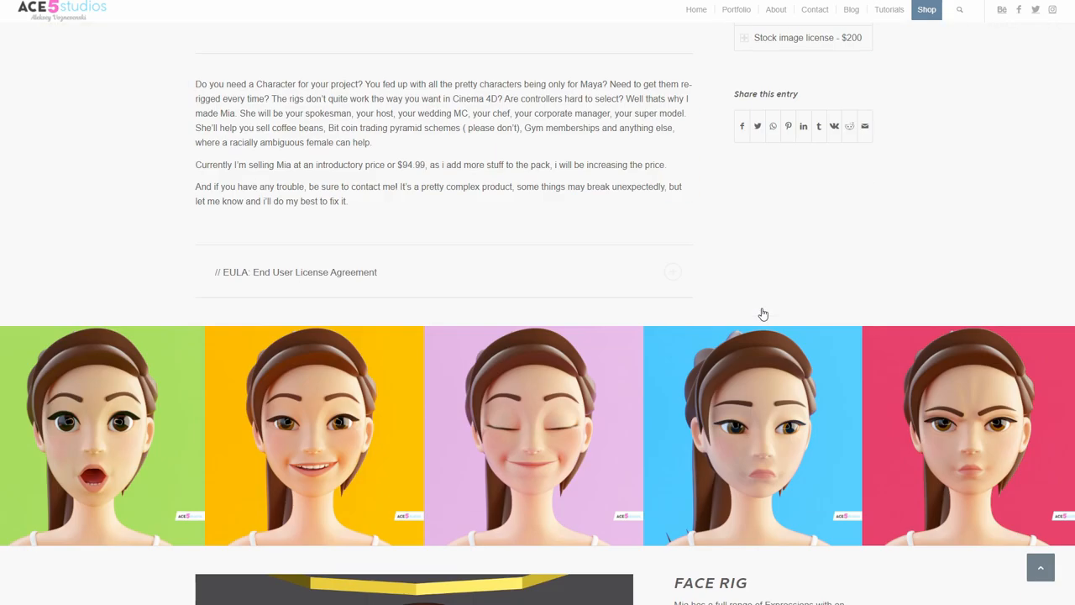
{"action": "scroll", "scroll_direction": "down", "scroll_amount": 3}
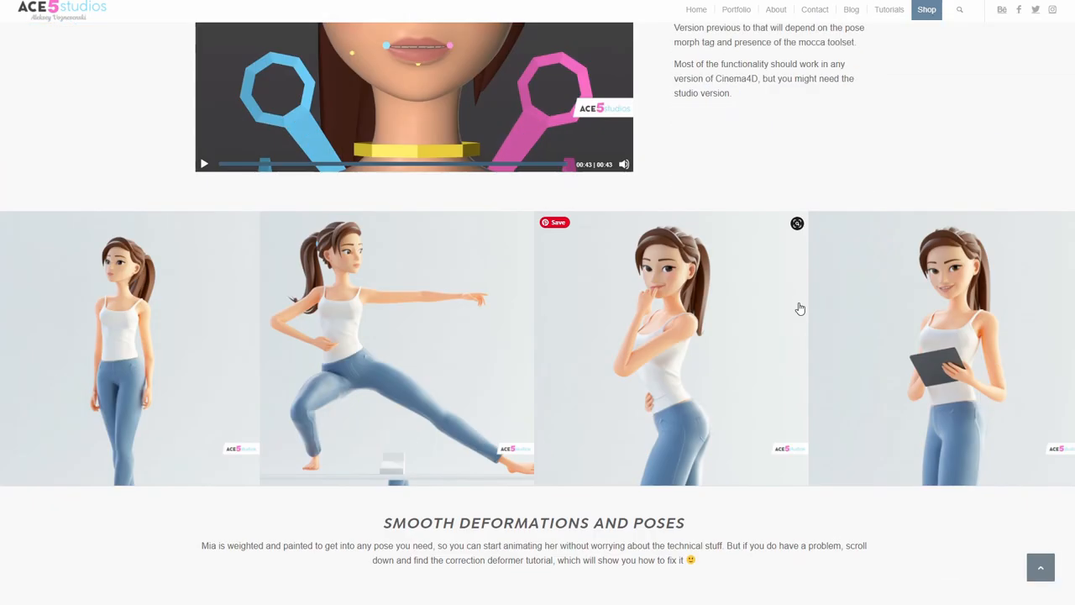
{"action": "scroll", "scroll_direction": "down", "scroll_amount": 3}
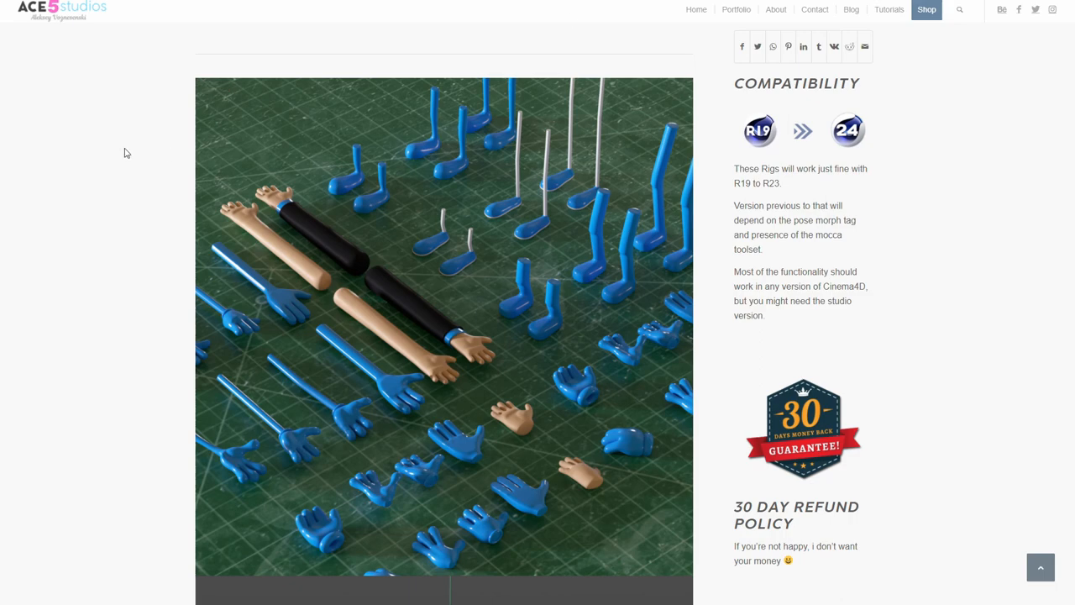
{"action": "scroll", "scroll_direction": "down", "scroll_amount": 3}
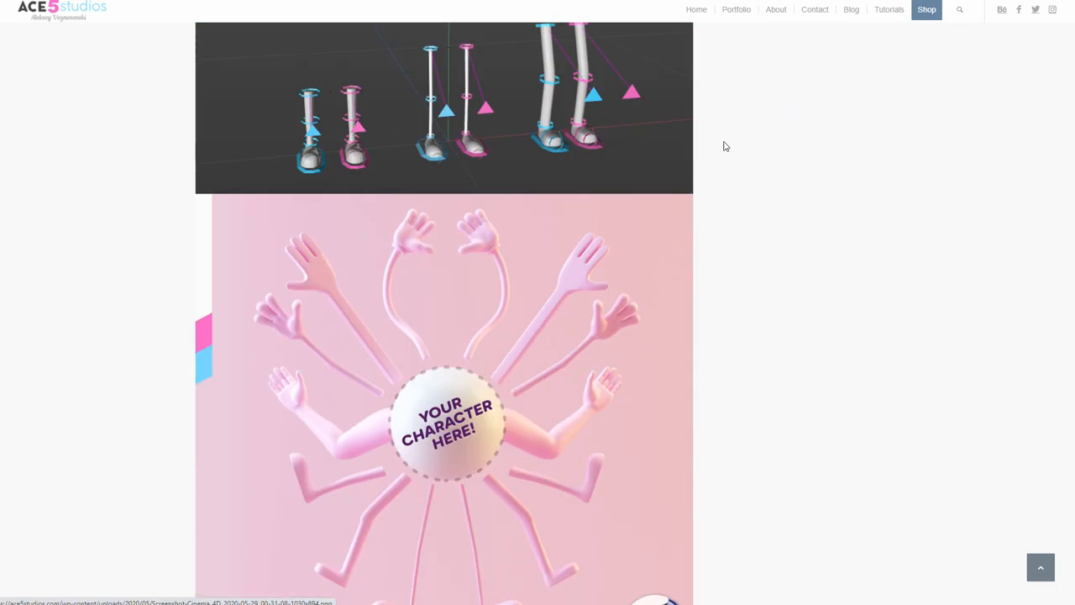
{"action": "scroll", "scroll_direction": "down", "scroll_amount": 3}
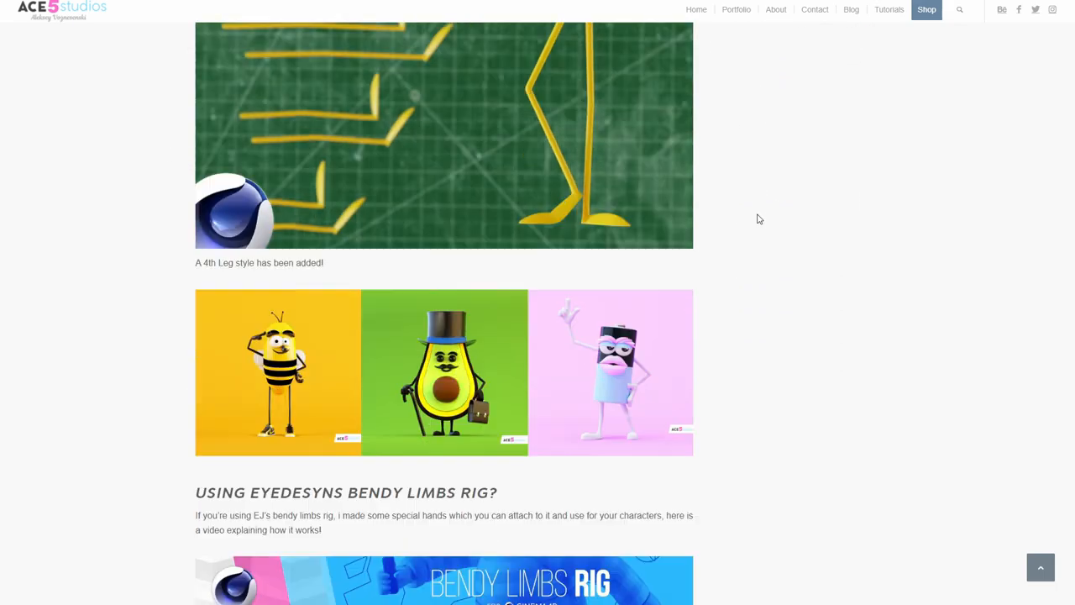
{"action": "scroll", "scroll_direction": "down", "scroll_amount": 3}
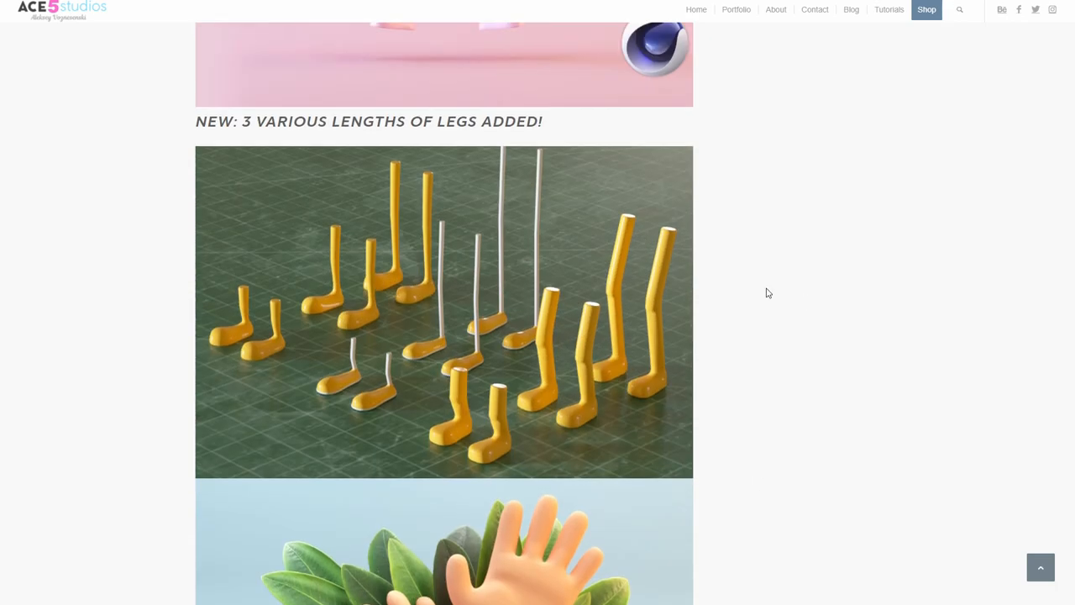
{"action": "scroll", "scroll_direction": "down", "scroll_amount": 3}
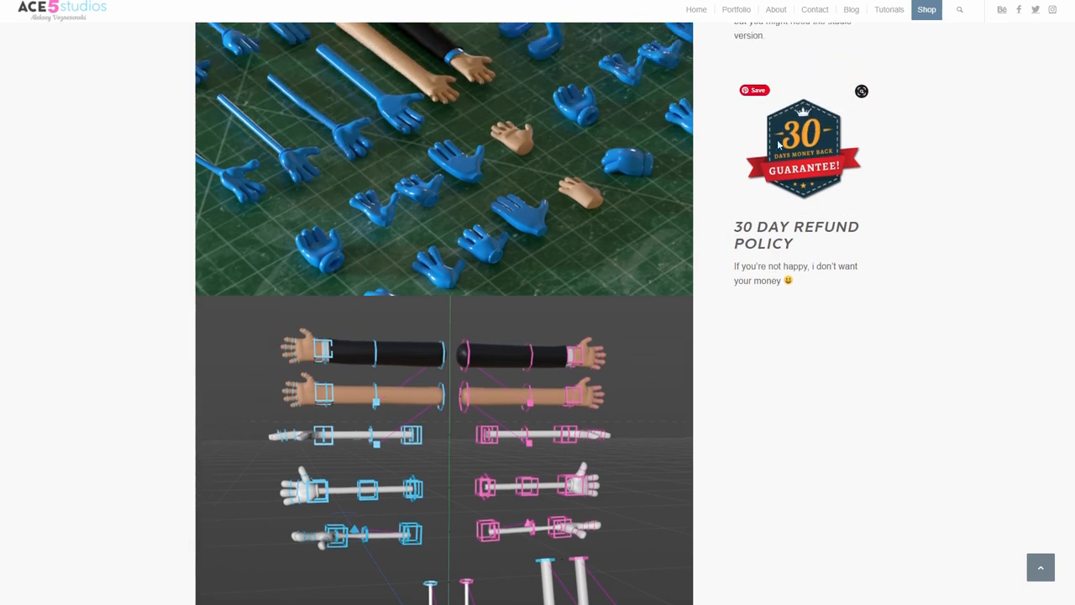
- Scroll up to the Shop's 5J pack entry showing the $44.99 bundle
{"action": "scroll", "scroll_direction": "up", "scroll_amount": 3}
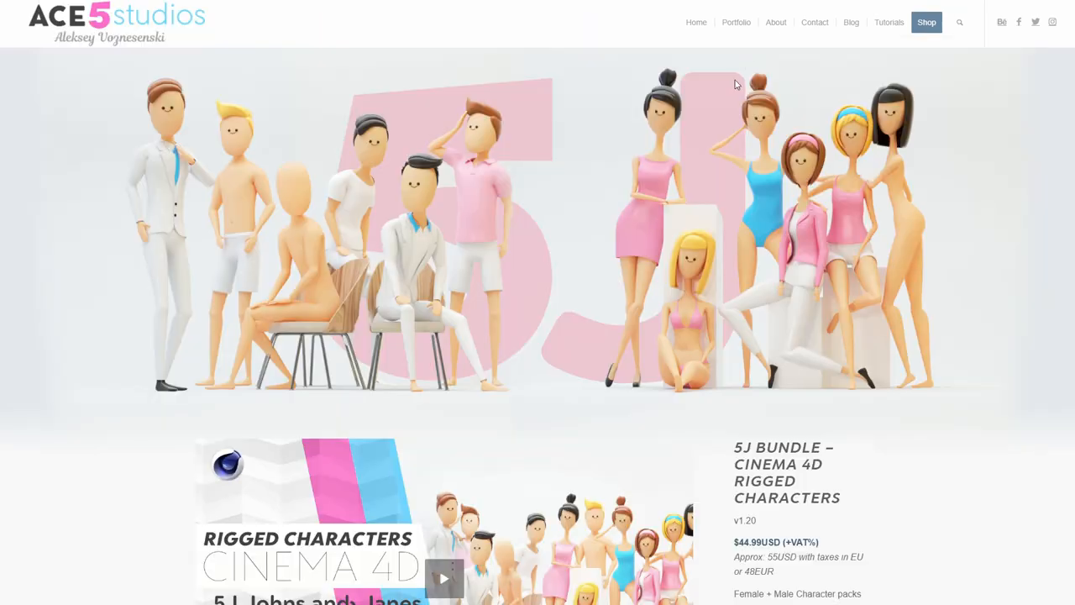
{"action": "mouse_move", "coordinate": [751, 74]}
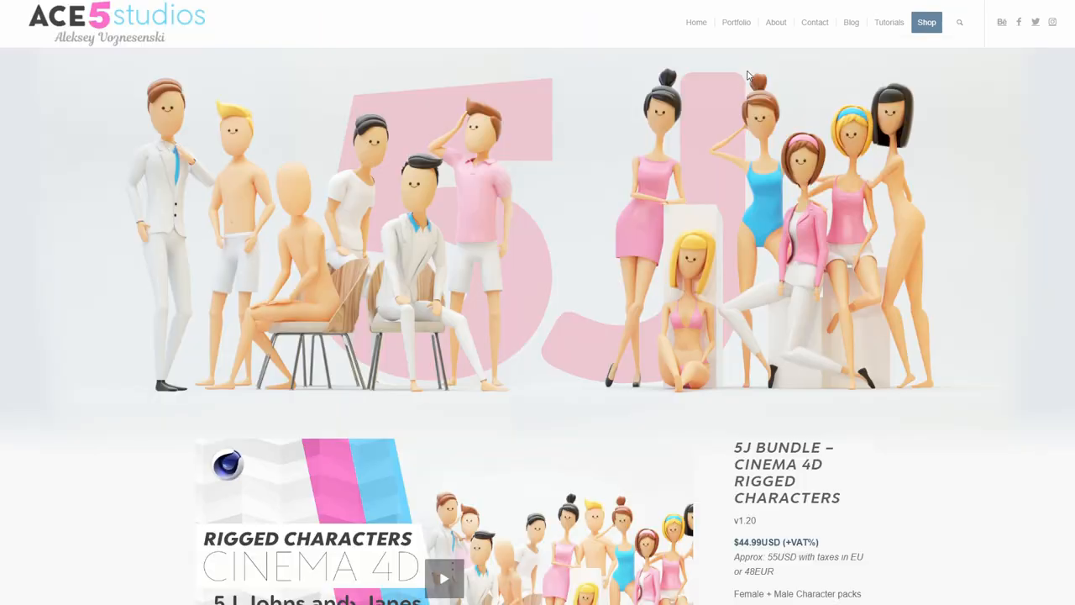
{"action": "mouse_move", "coordinate": [674, 229]}
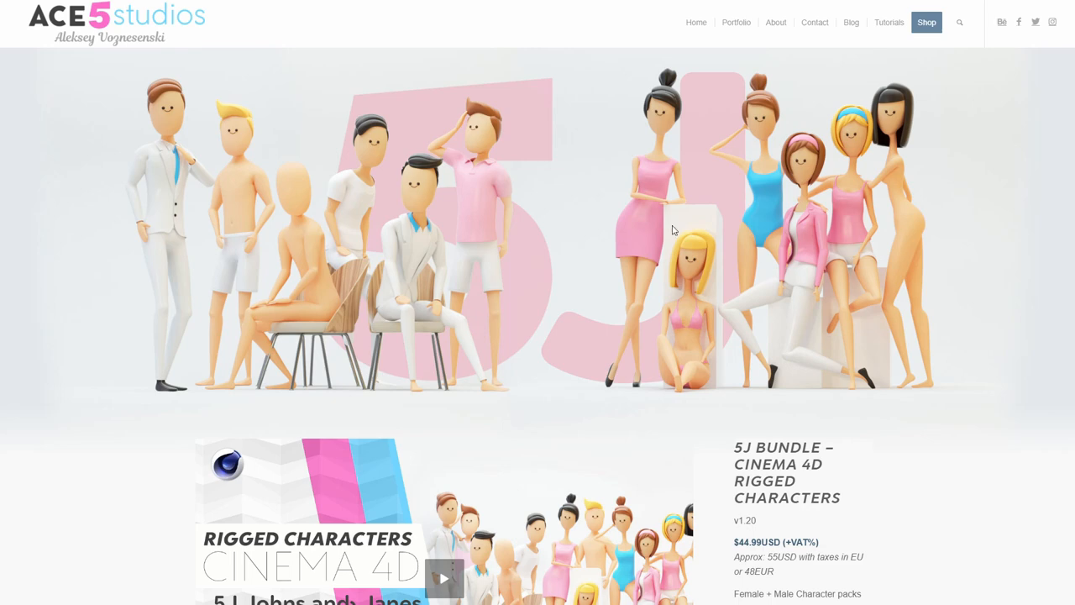